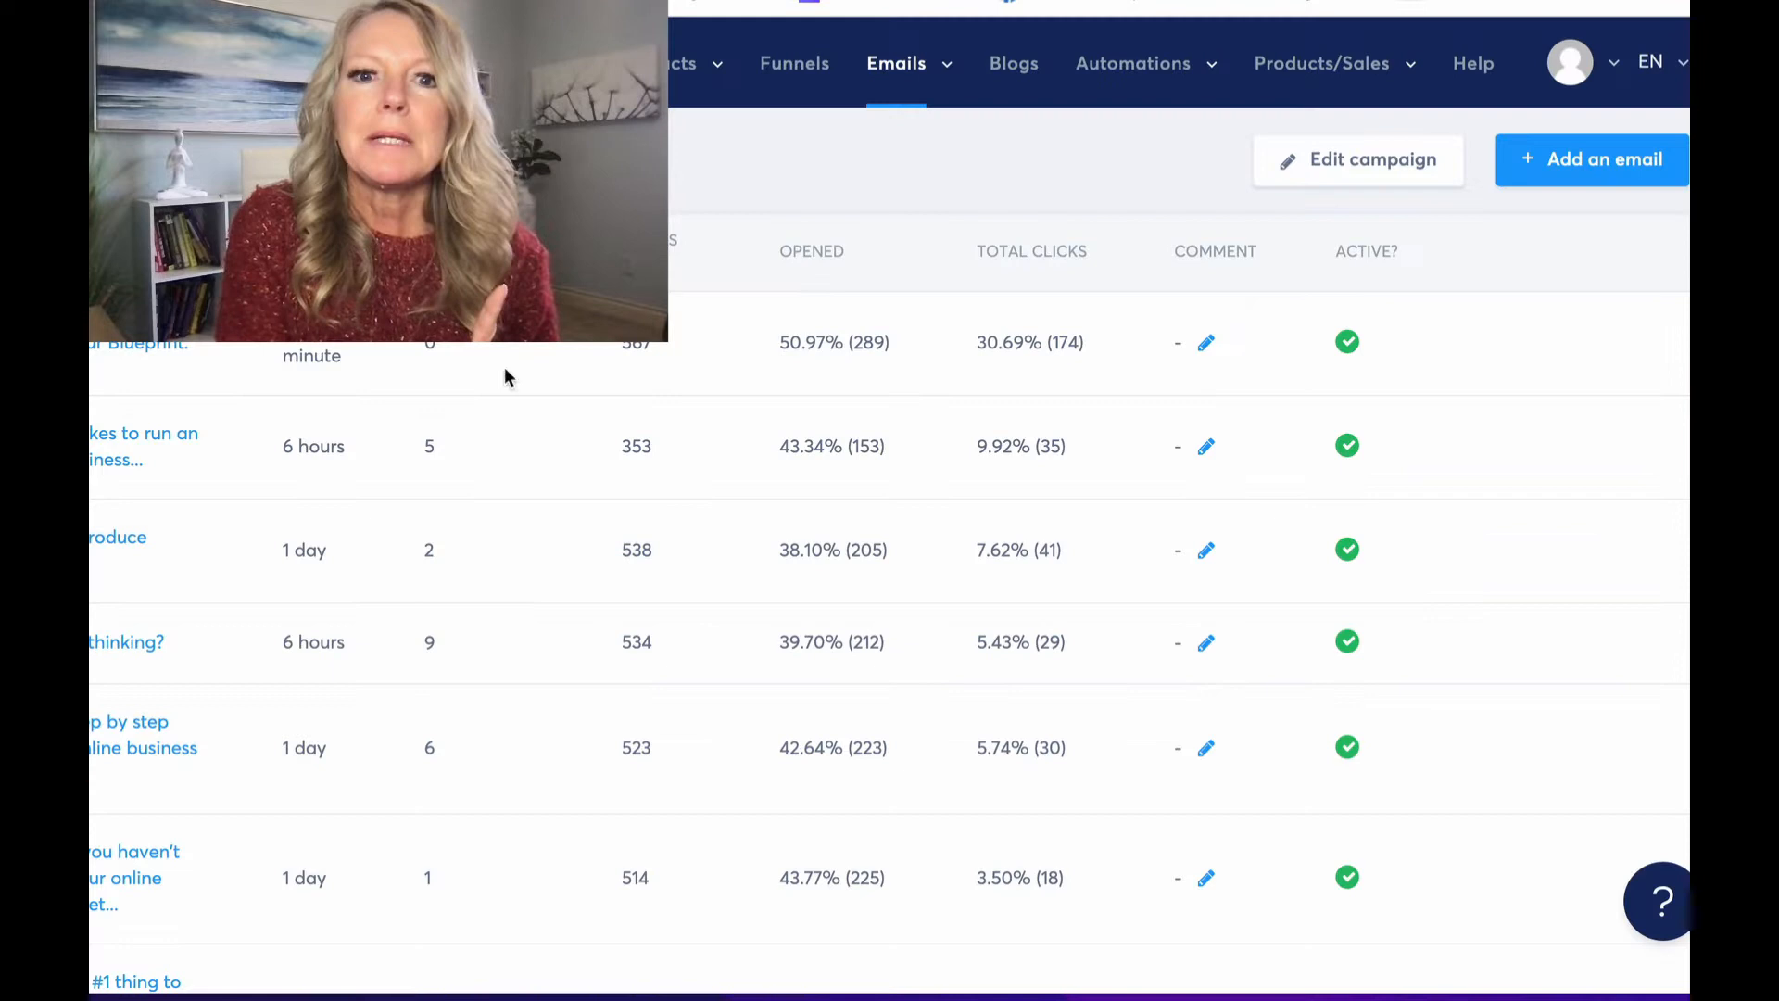
Step: Scroll through the campaign's email stats table of opens and clicks
scroll("down", 3)
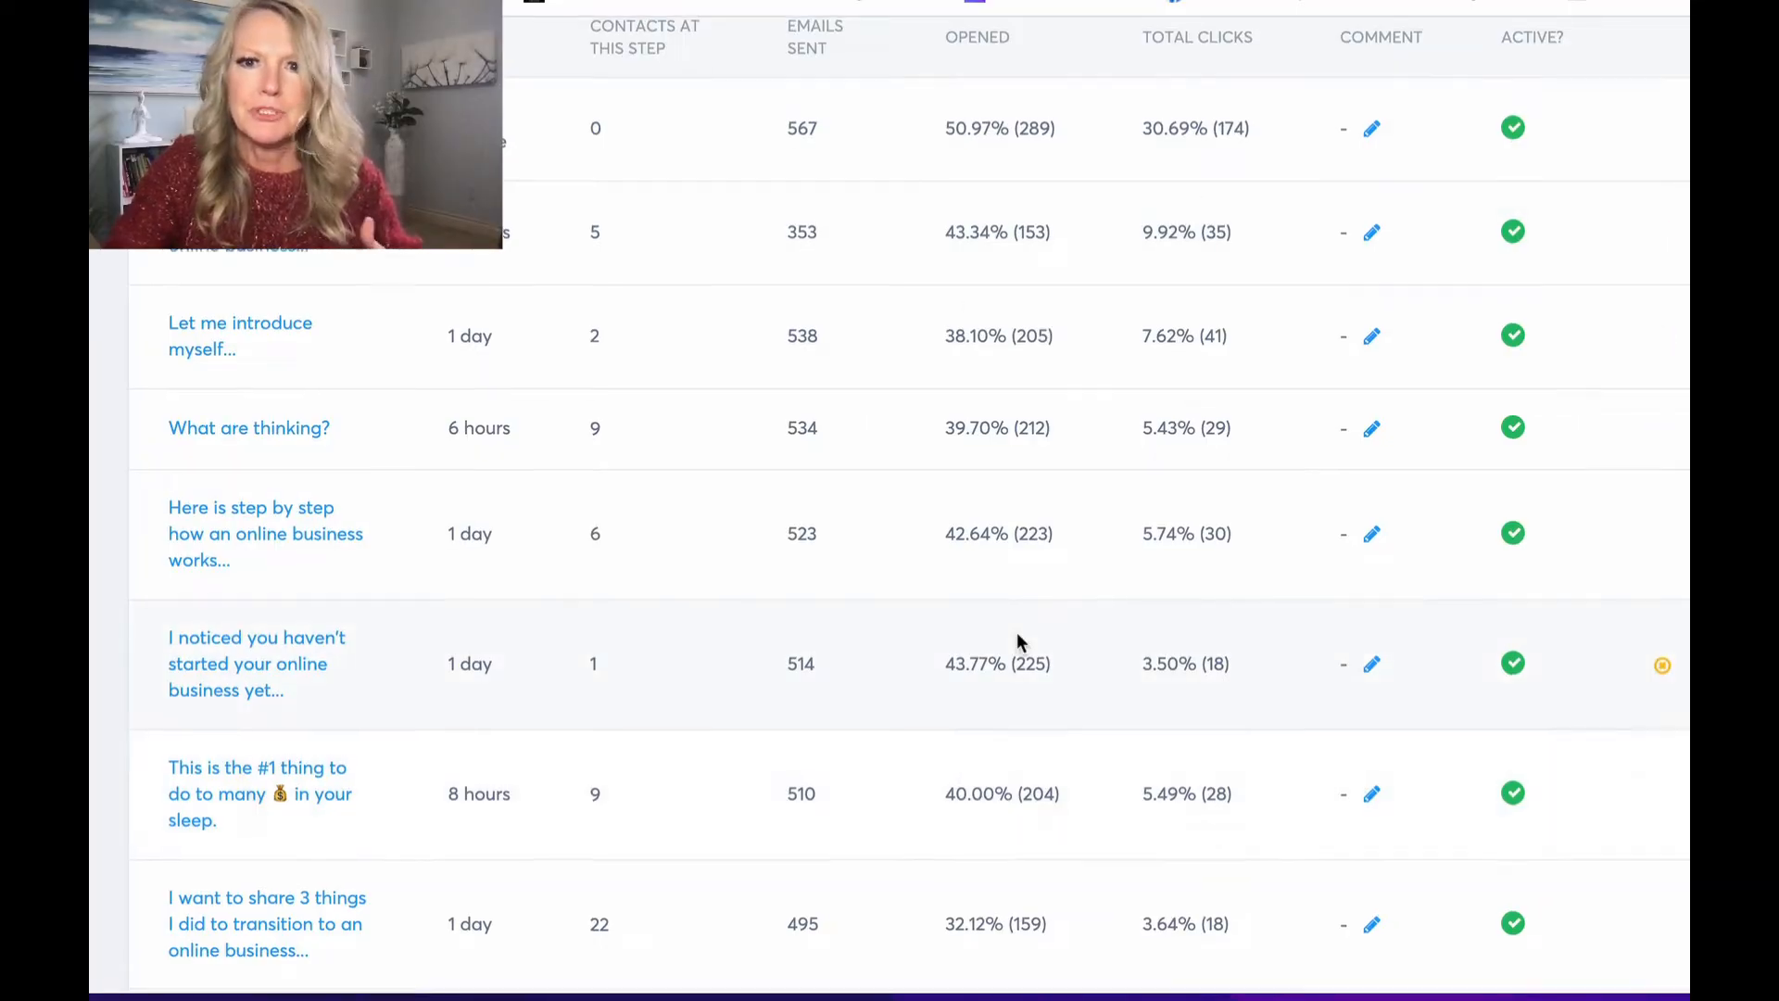
scroll("down", 3)
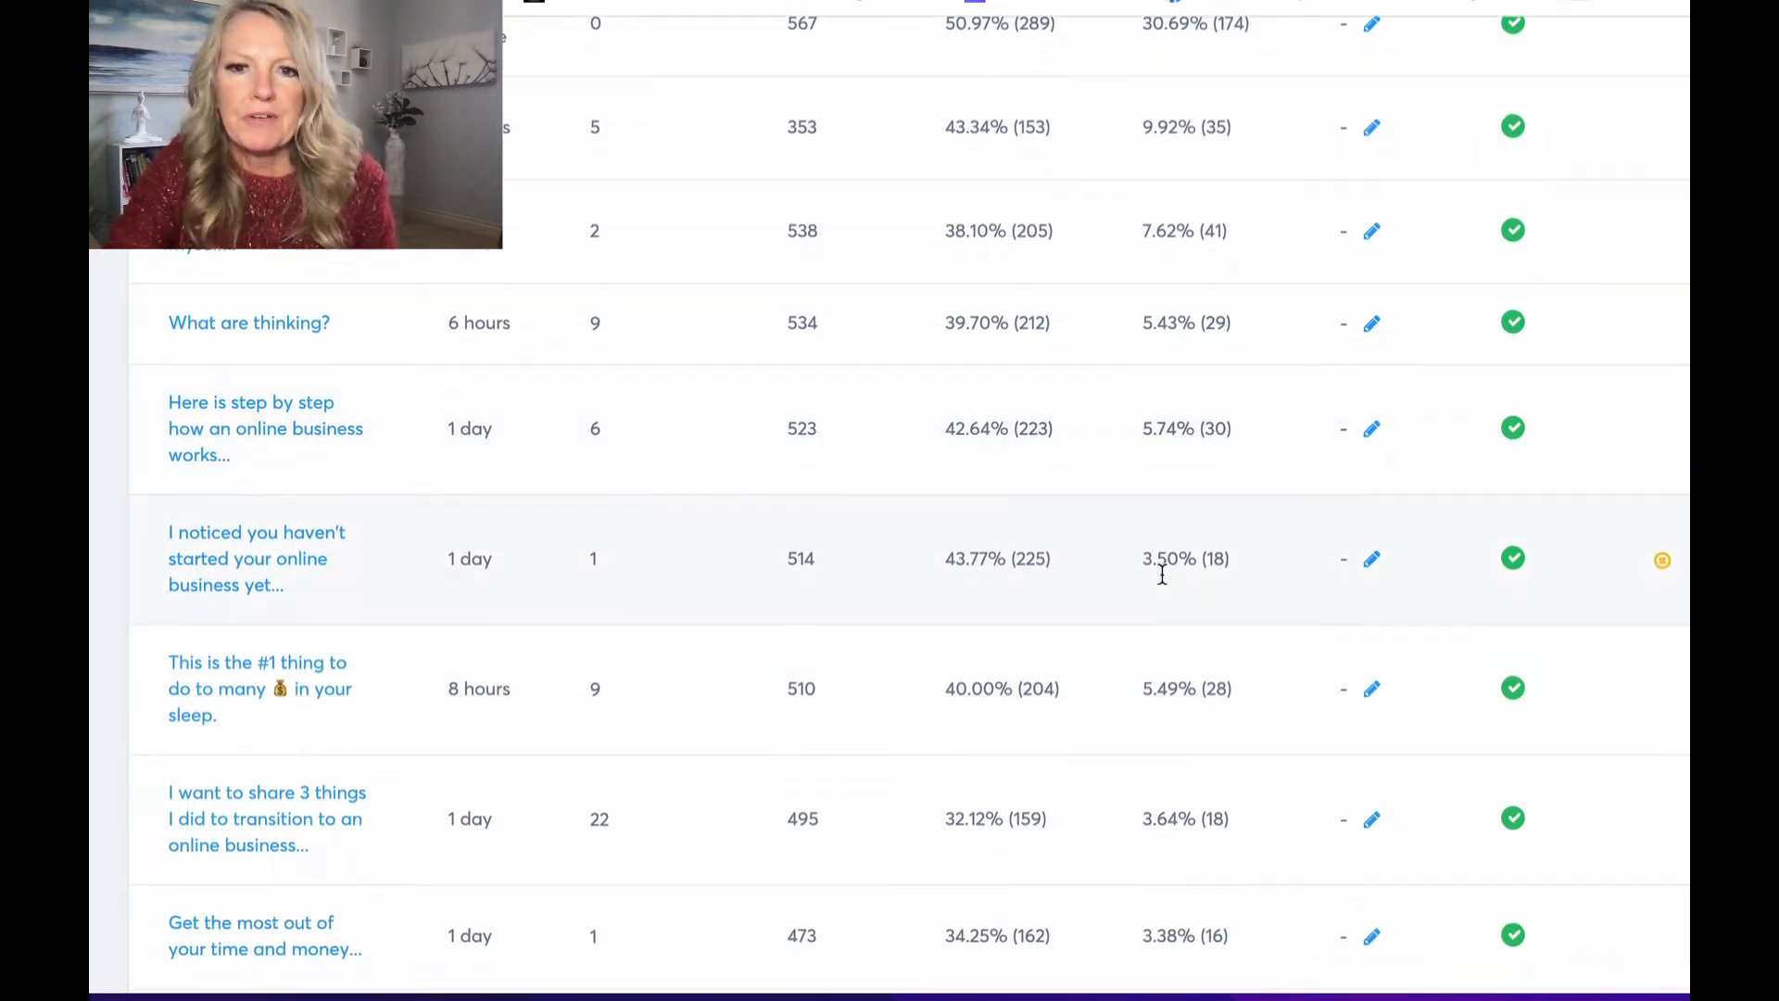
scroll("down", 3)
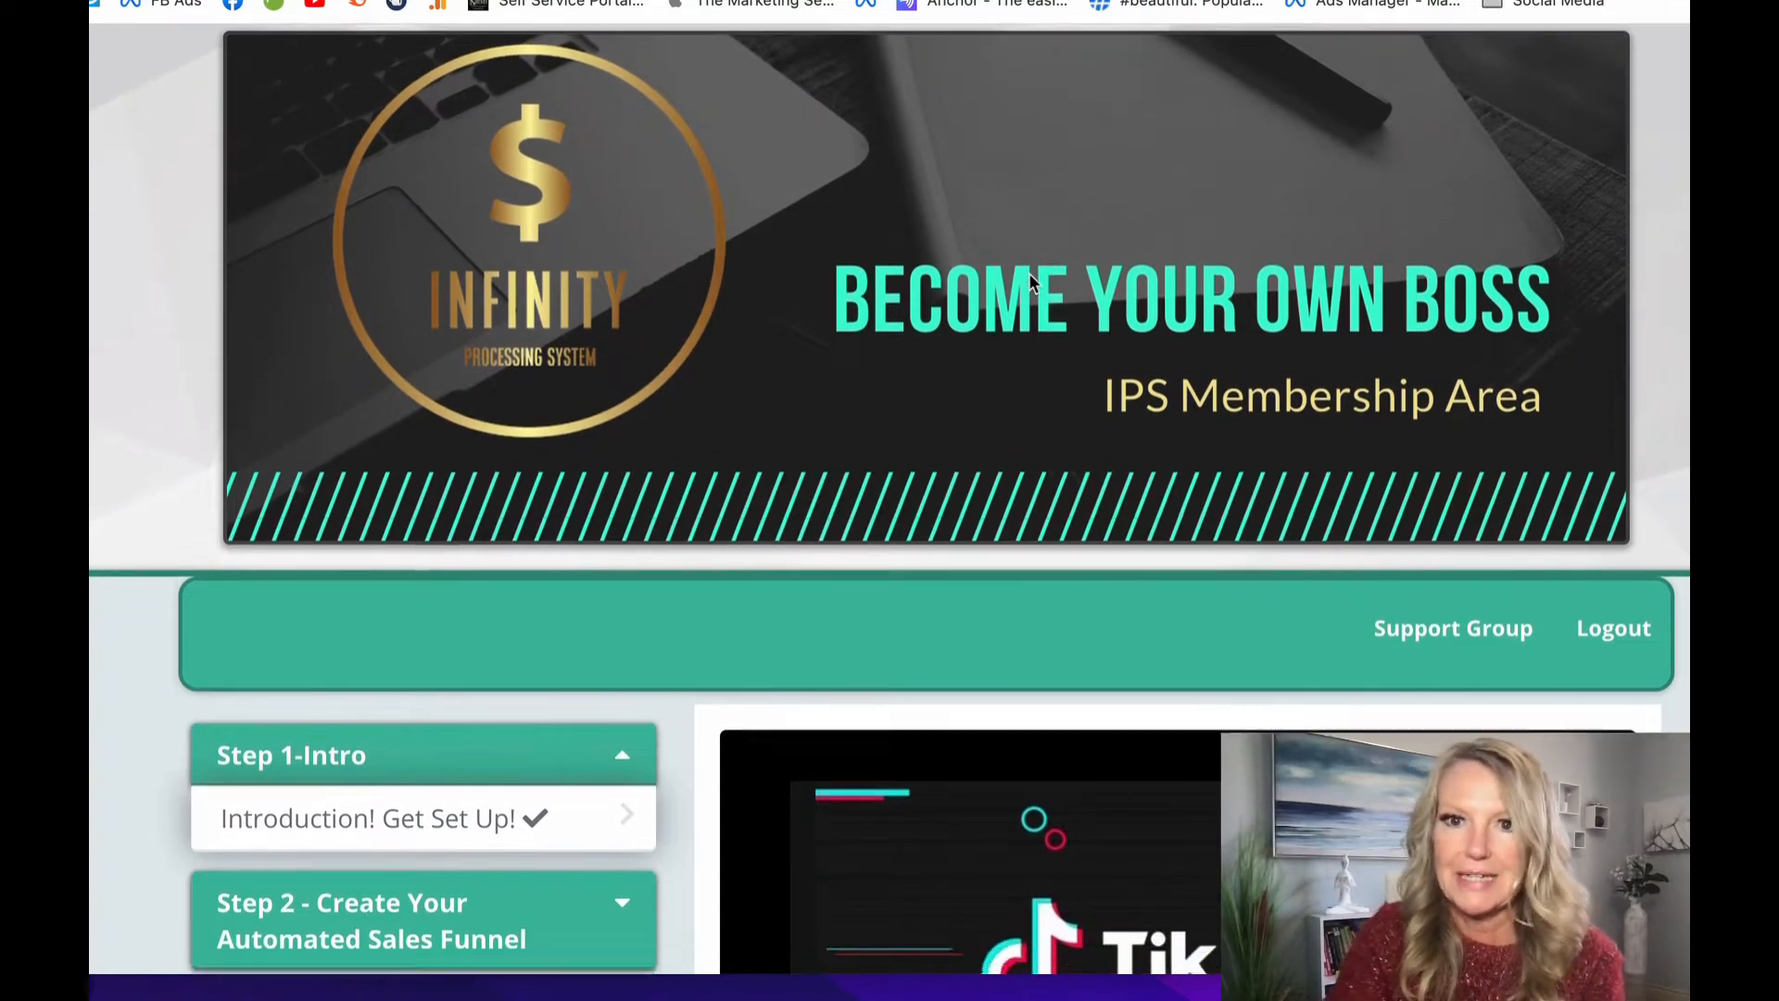
Step: Scroll down the IPS Membership Area module list to the TikTok marketing videos
scroll("down", 3)
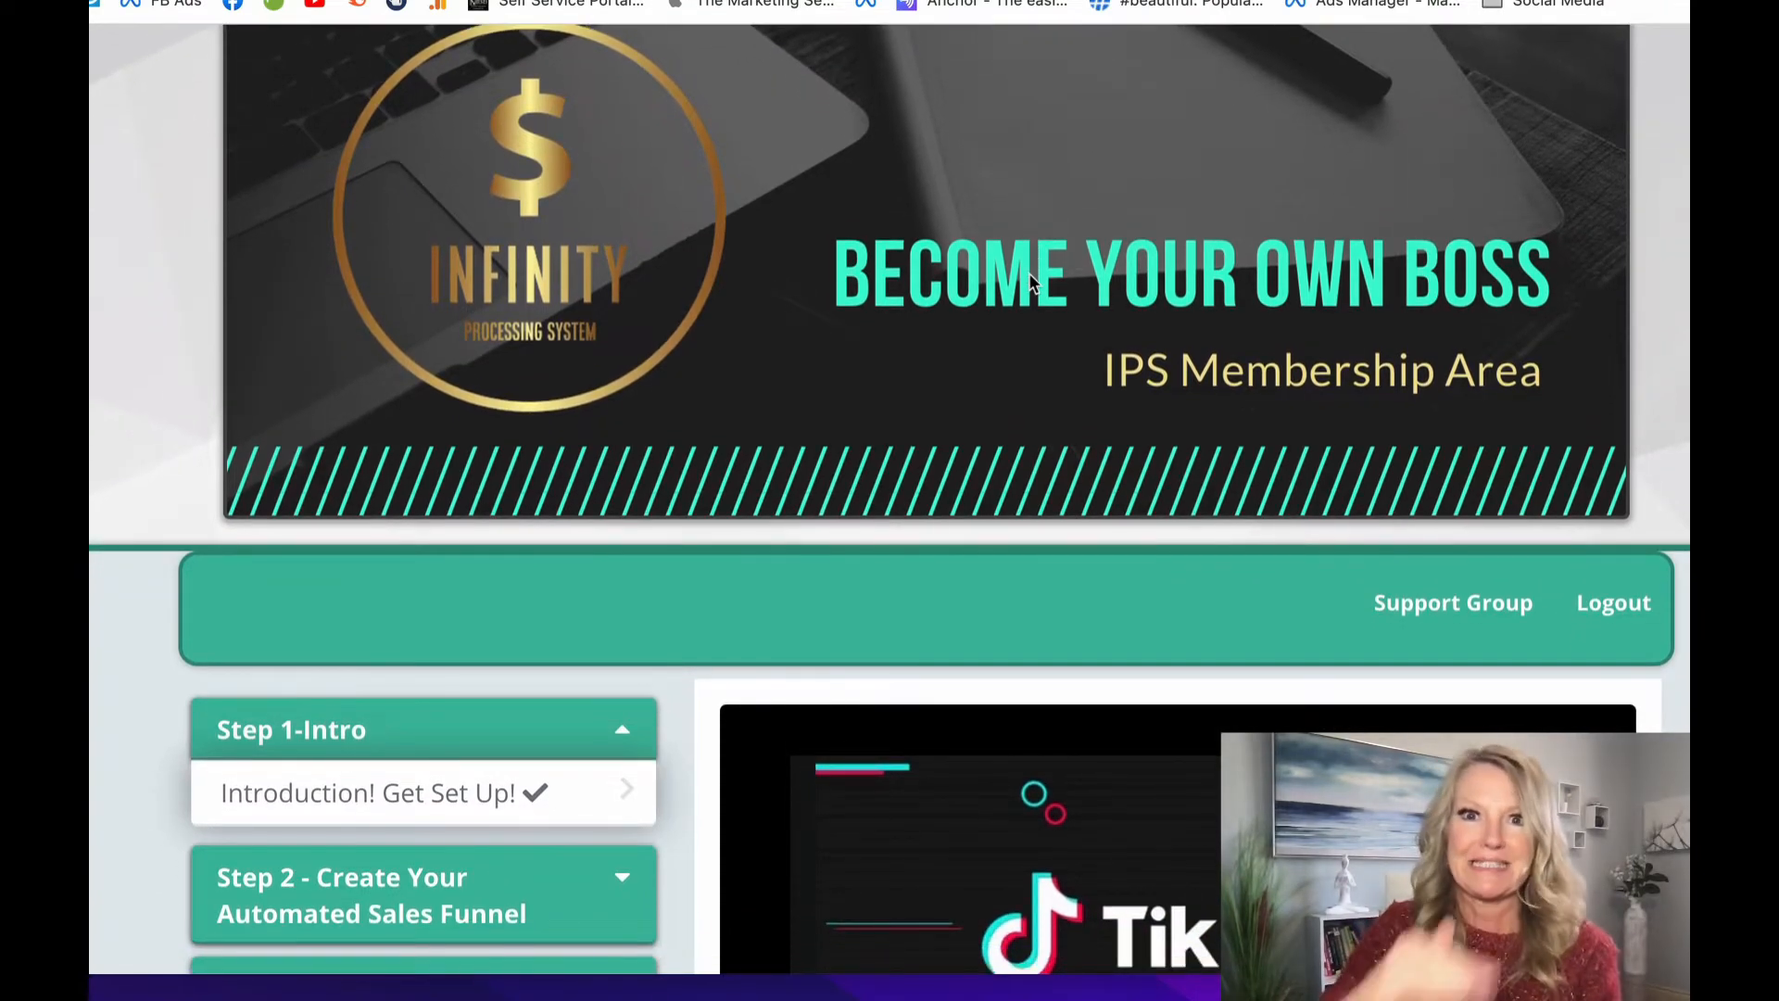
scroll("down", 3)
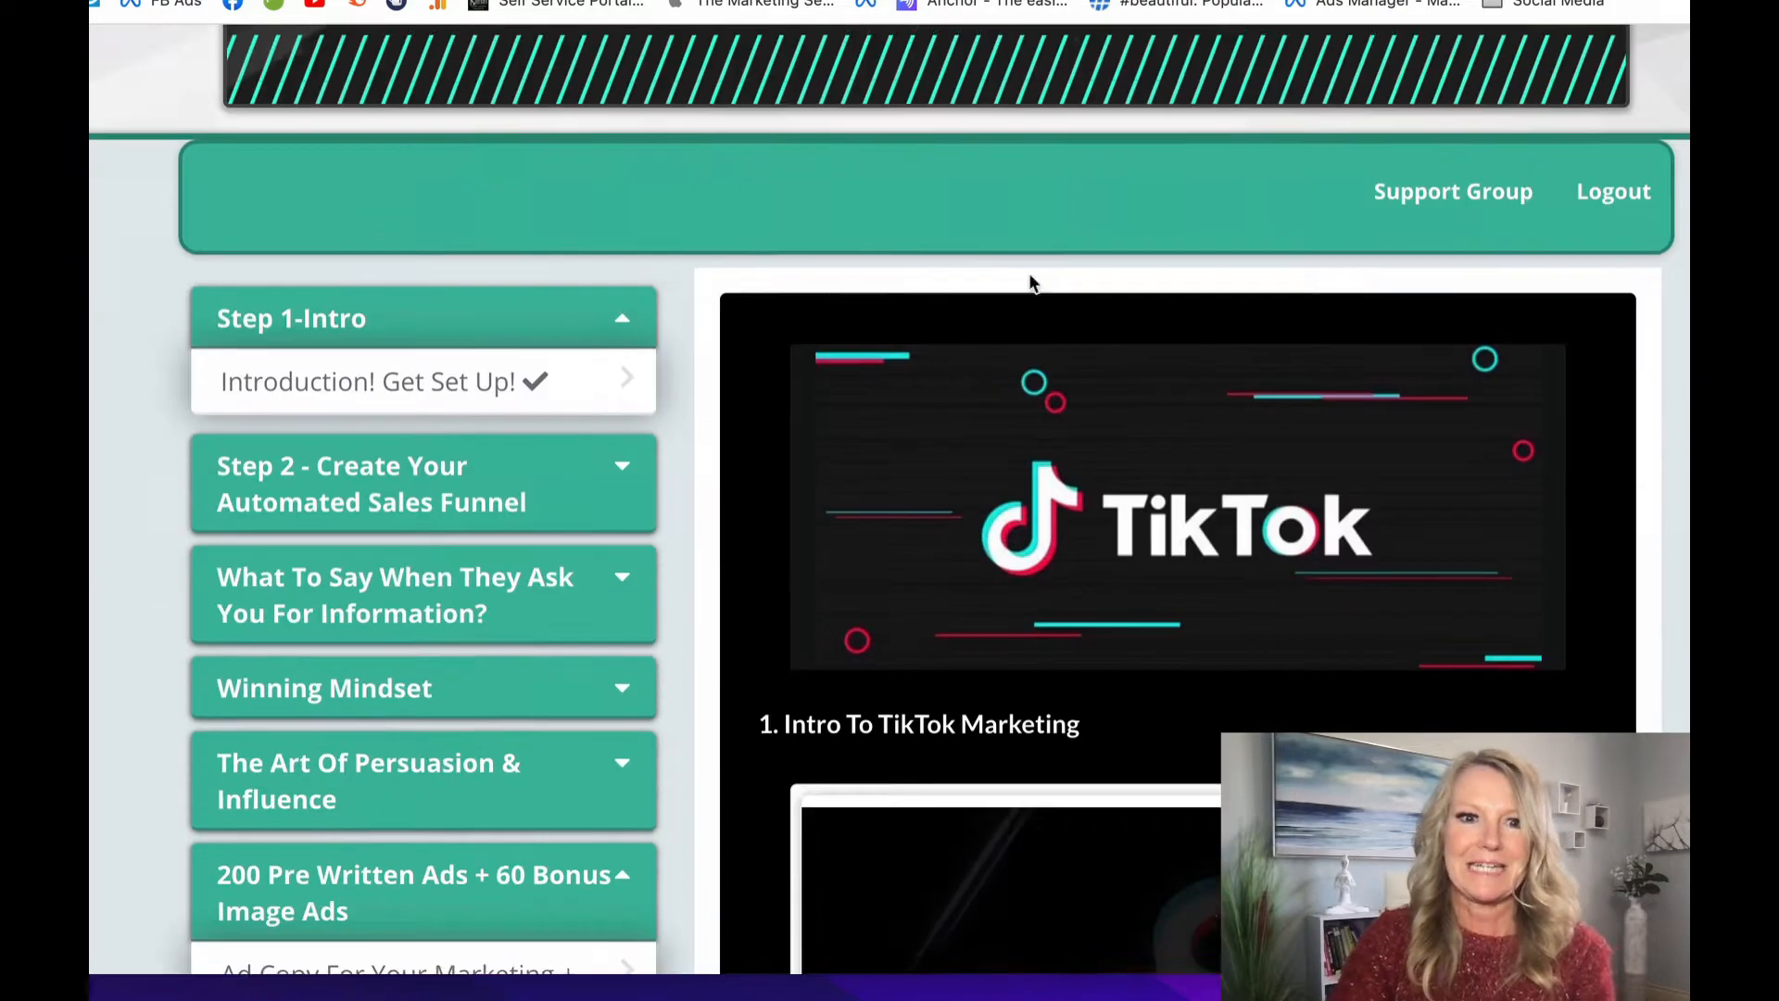
scroll("down", 3)
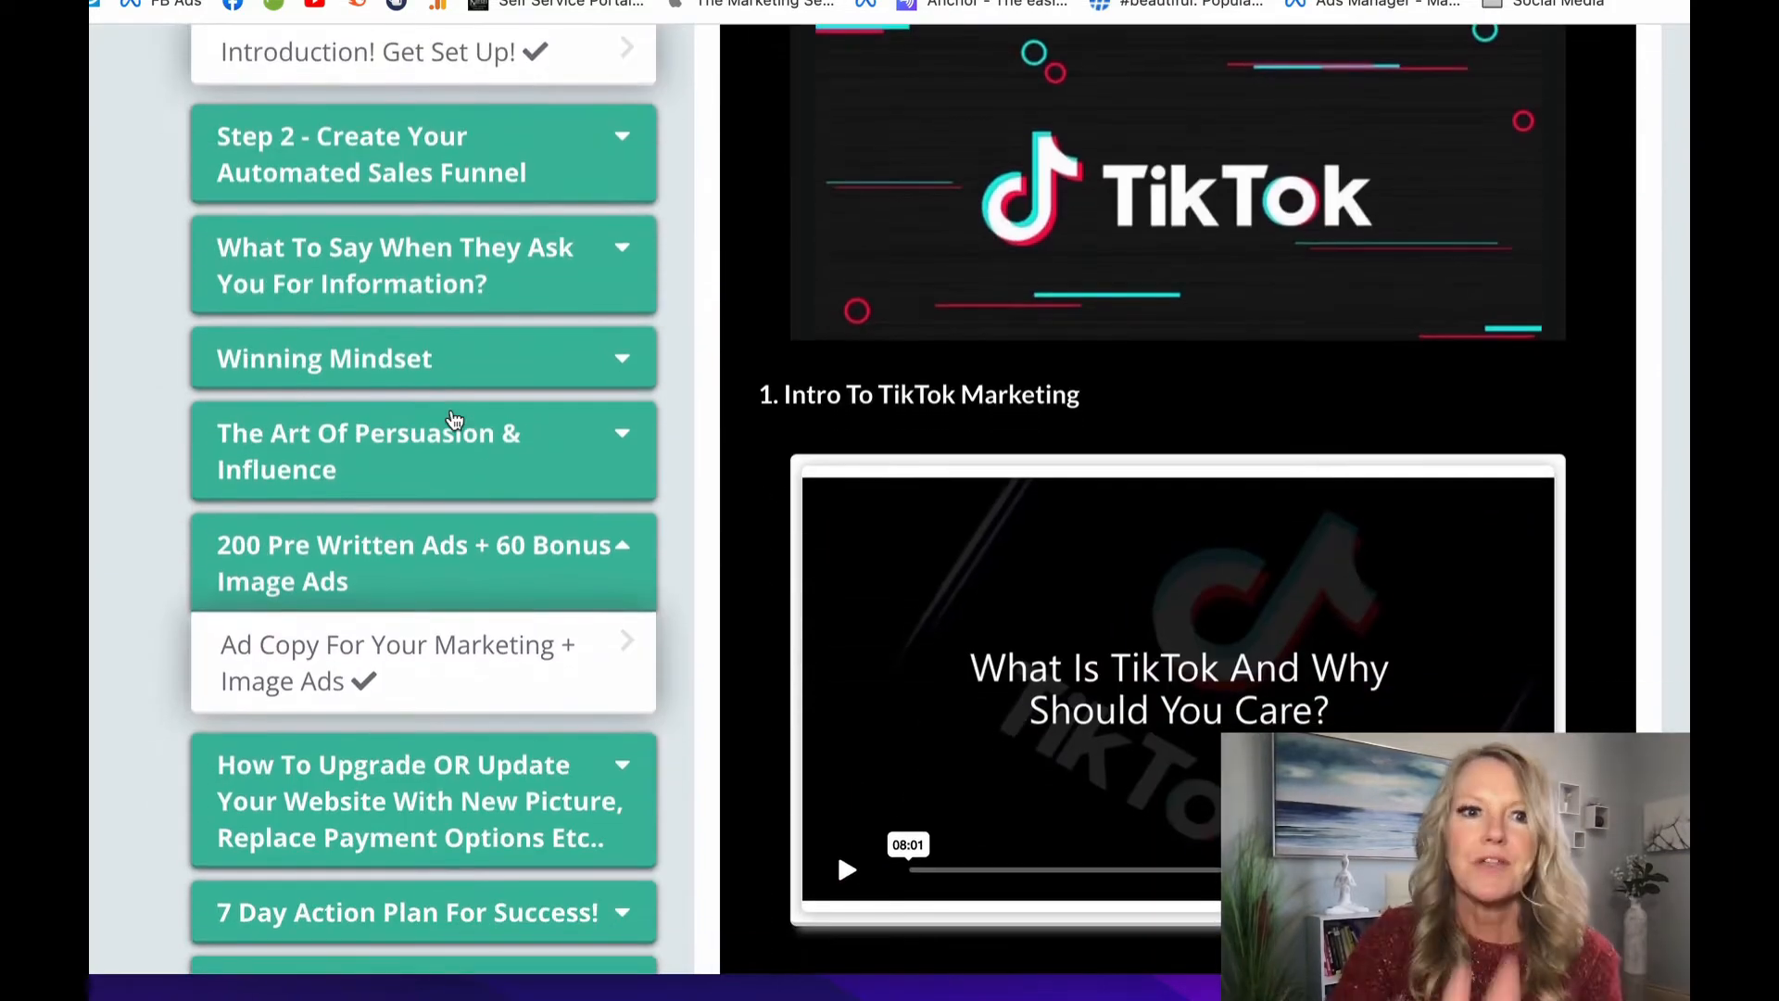
scroll("down", 3)
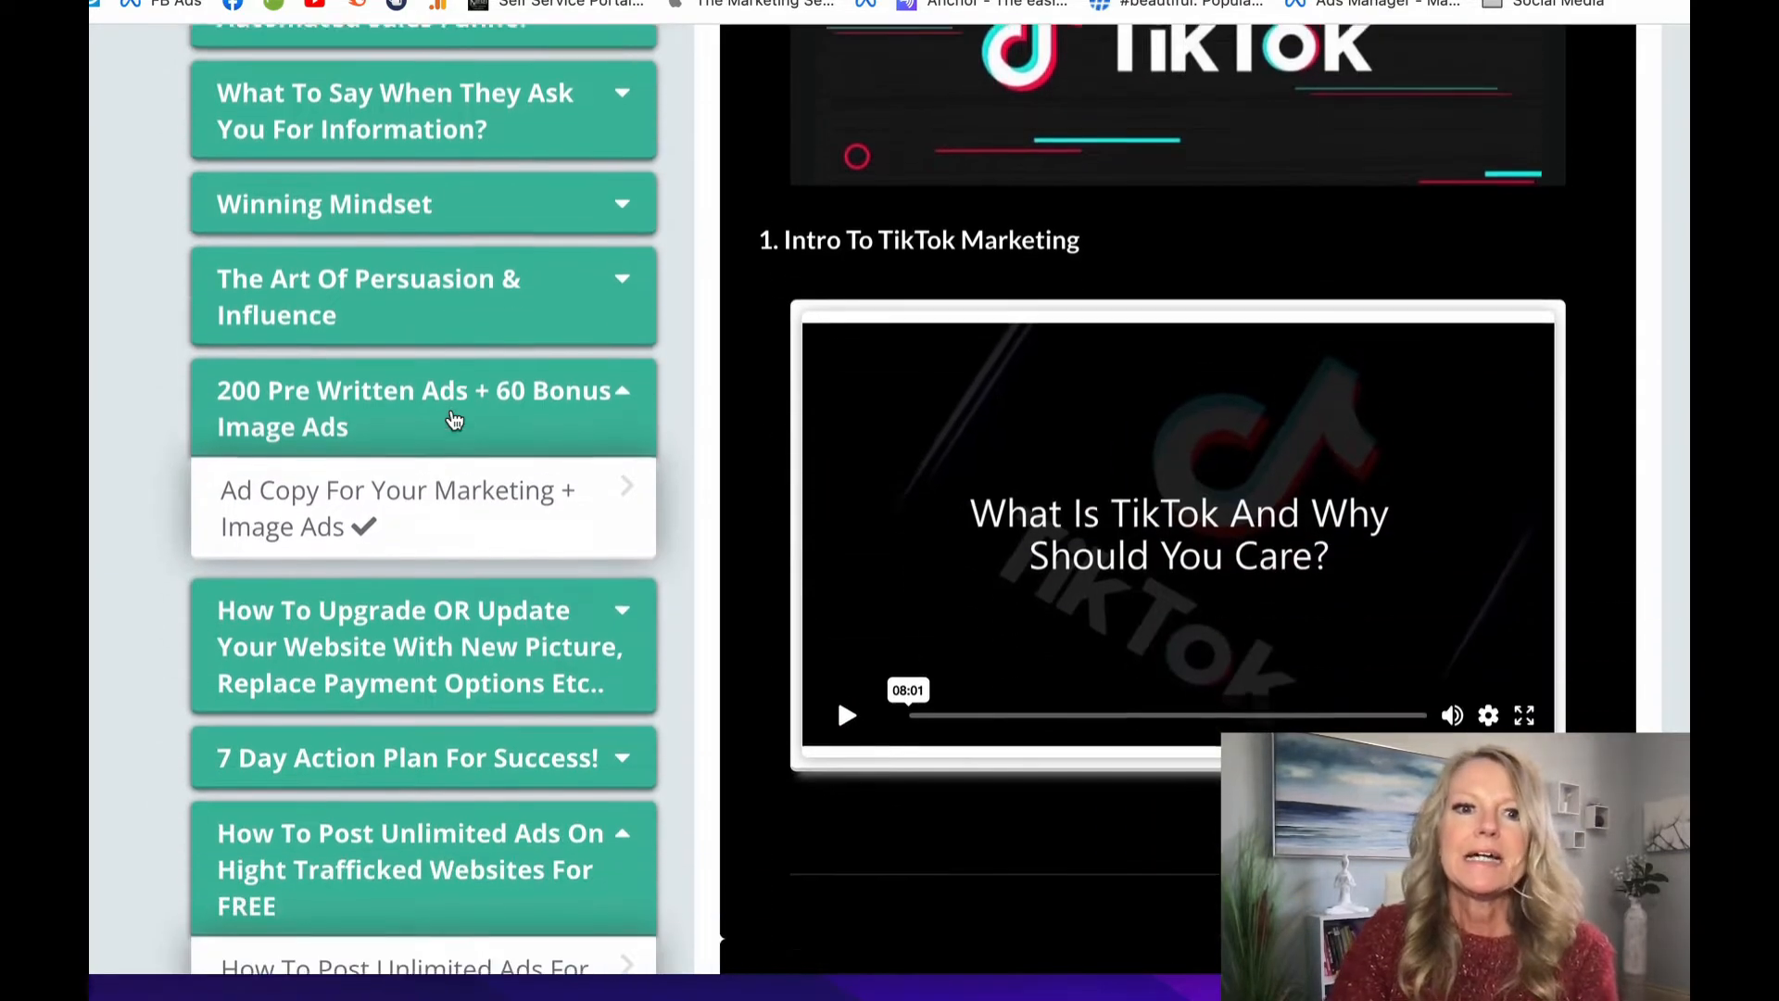
scroll("down", 3)
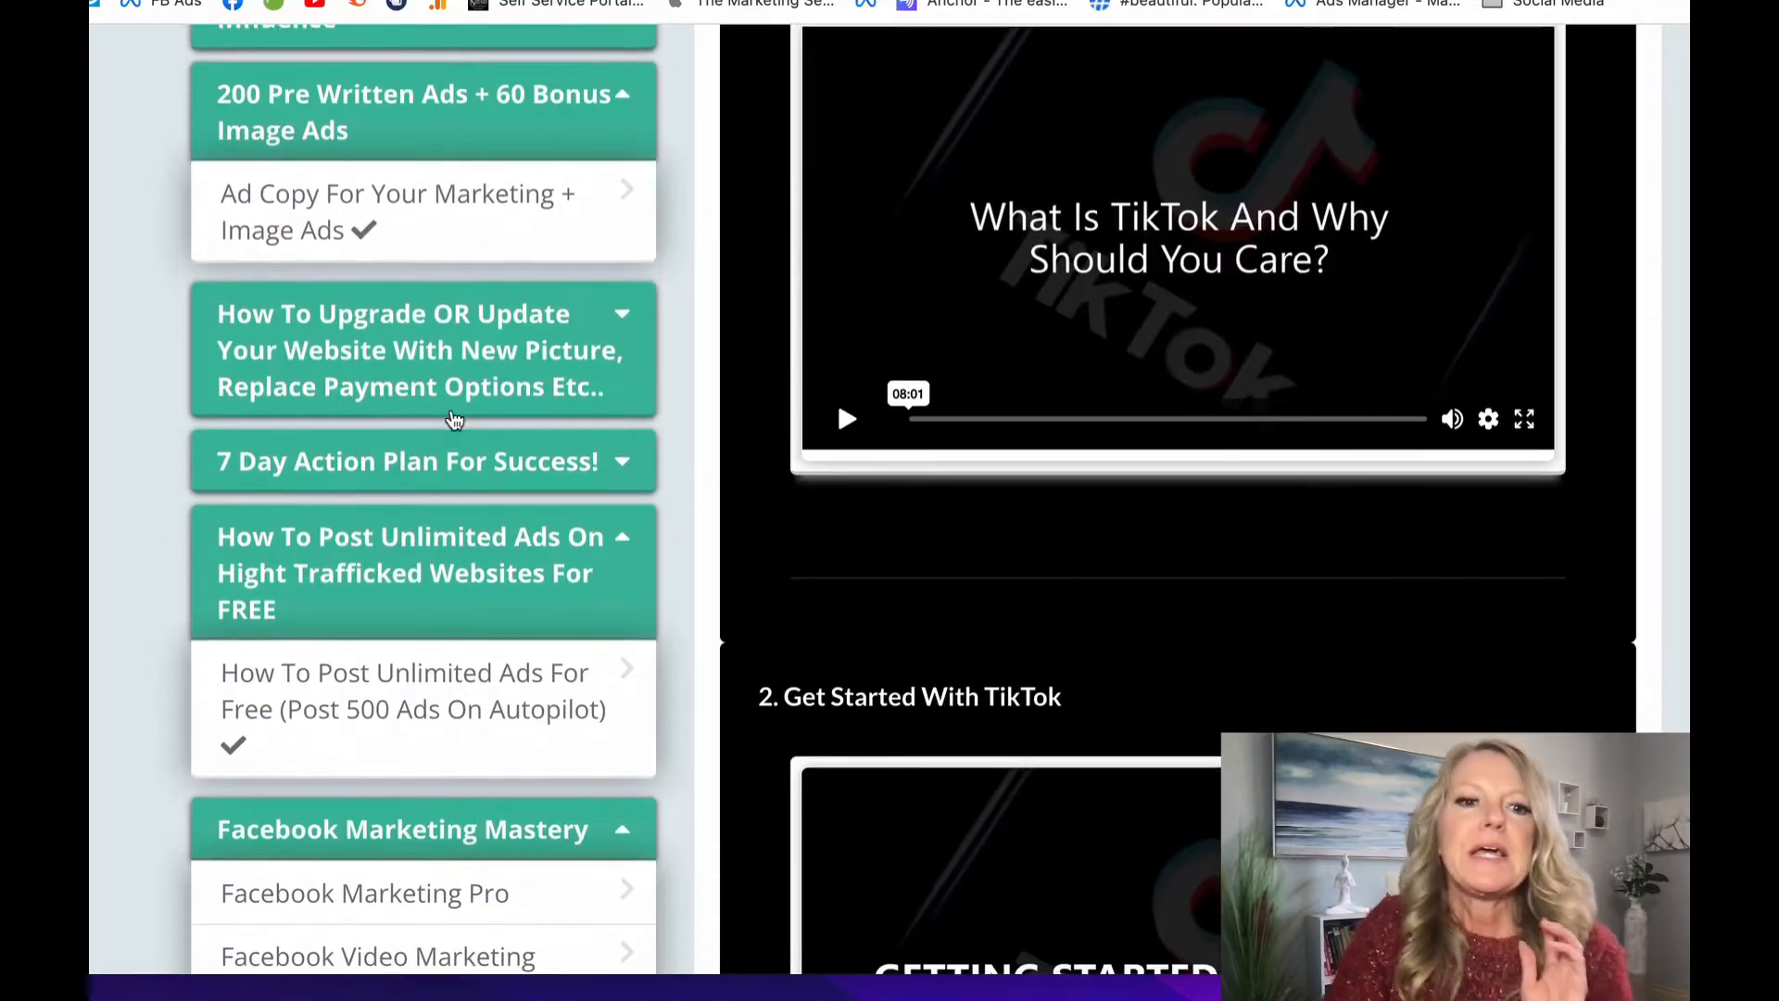
scroll("down", 3)
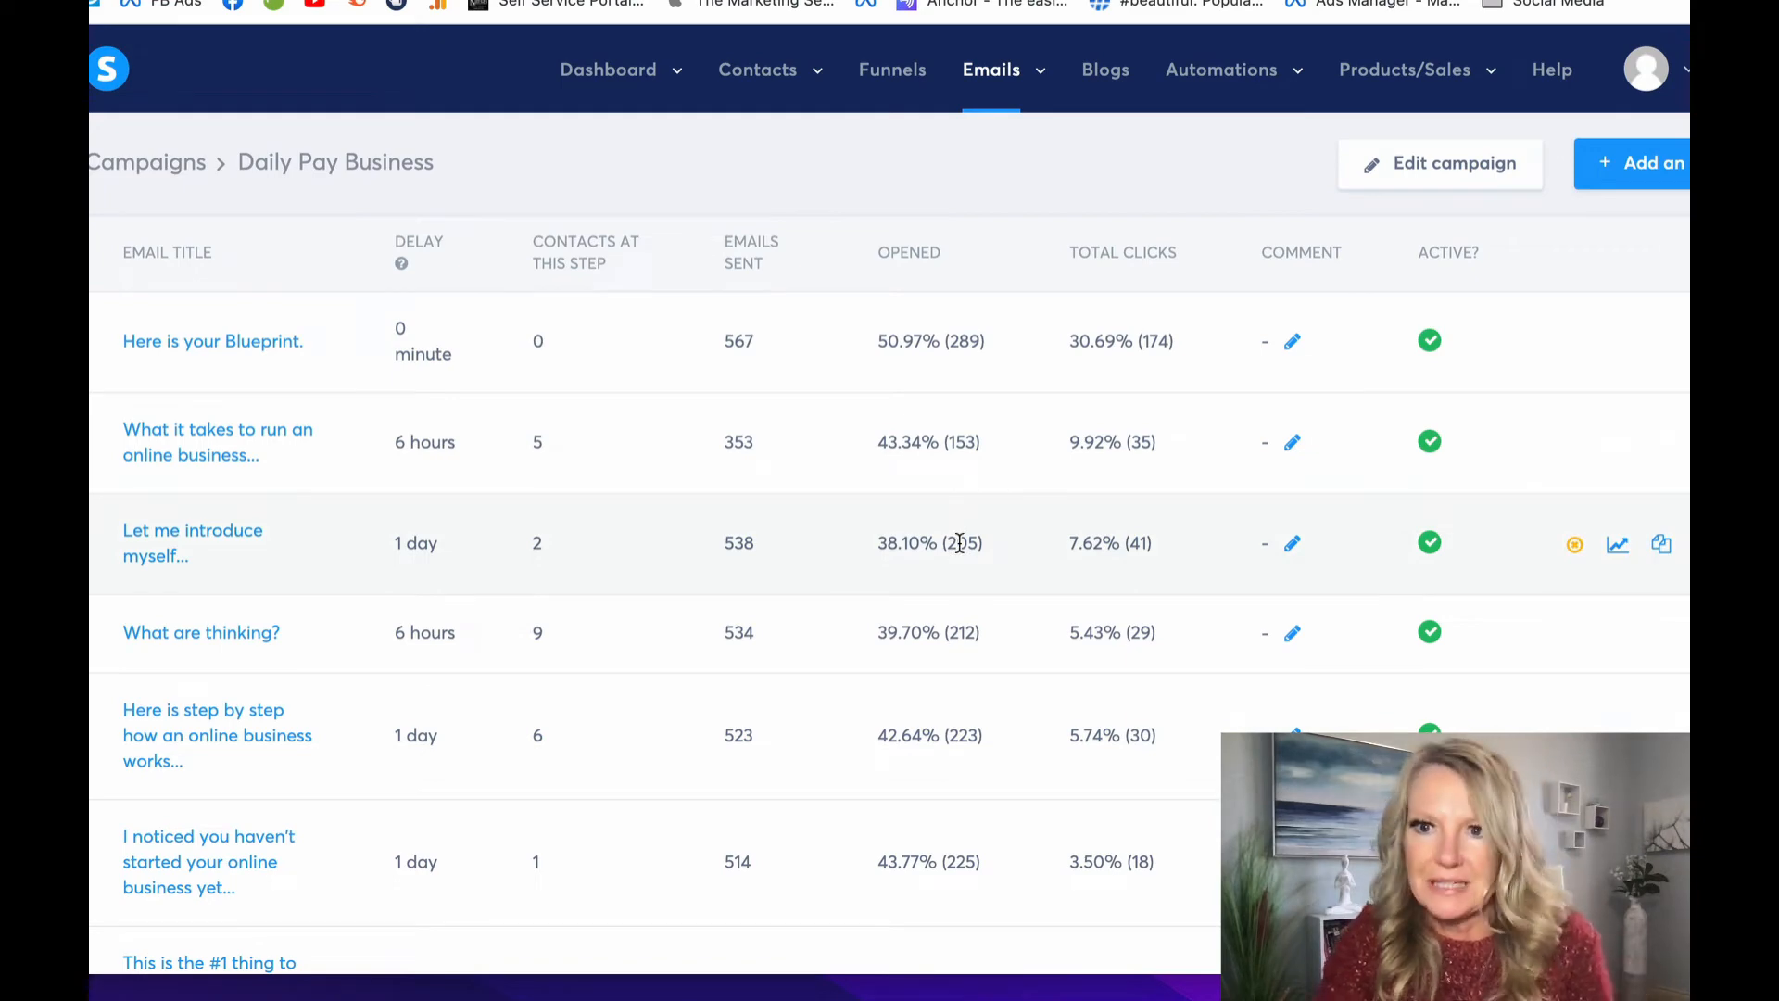
mouse_move(964, 482)
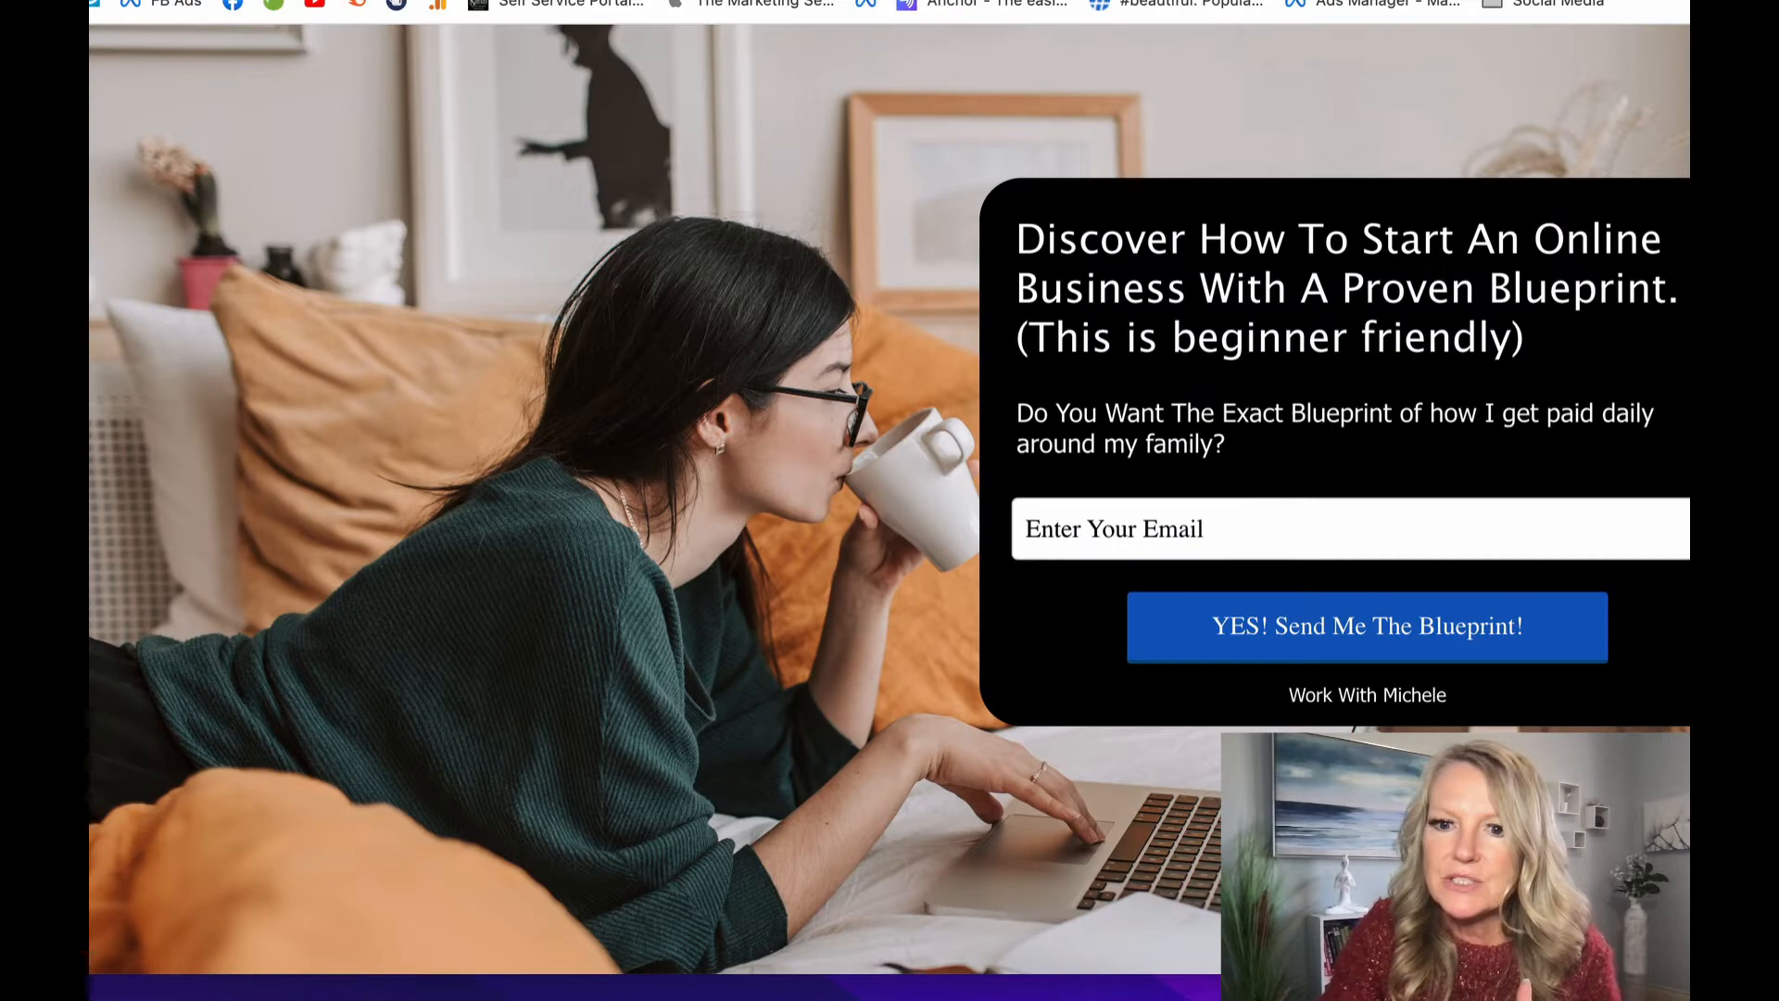
mouse_move(1368, 695)
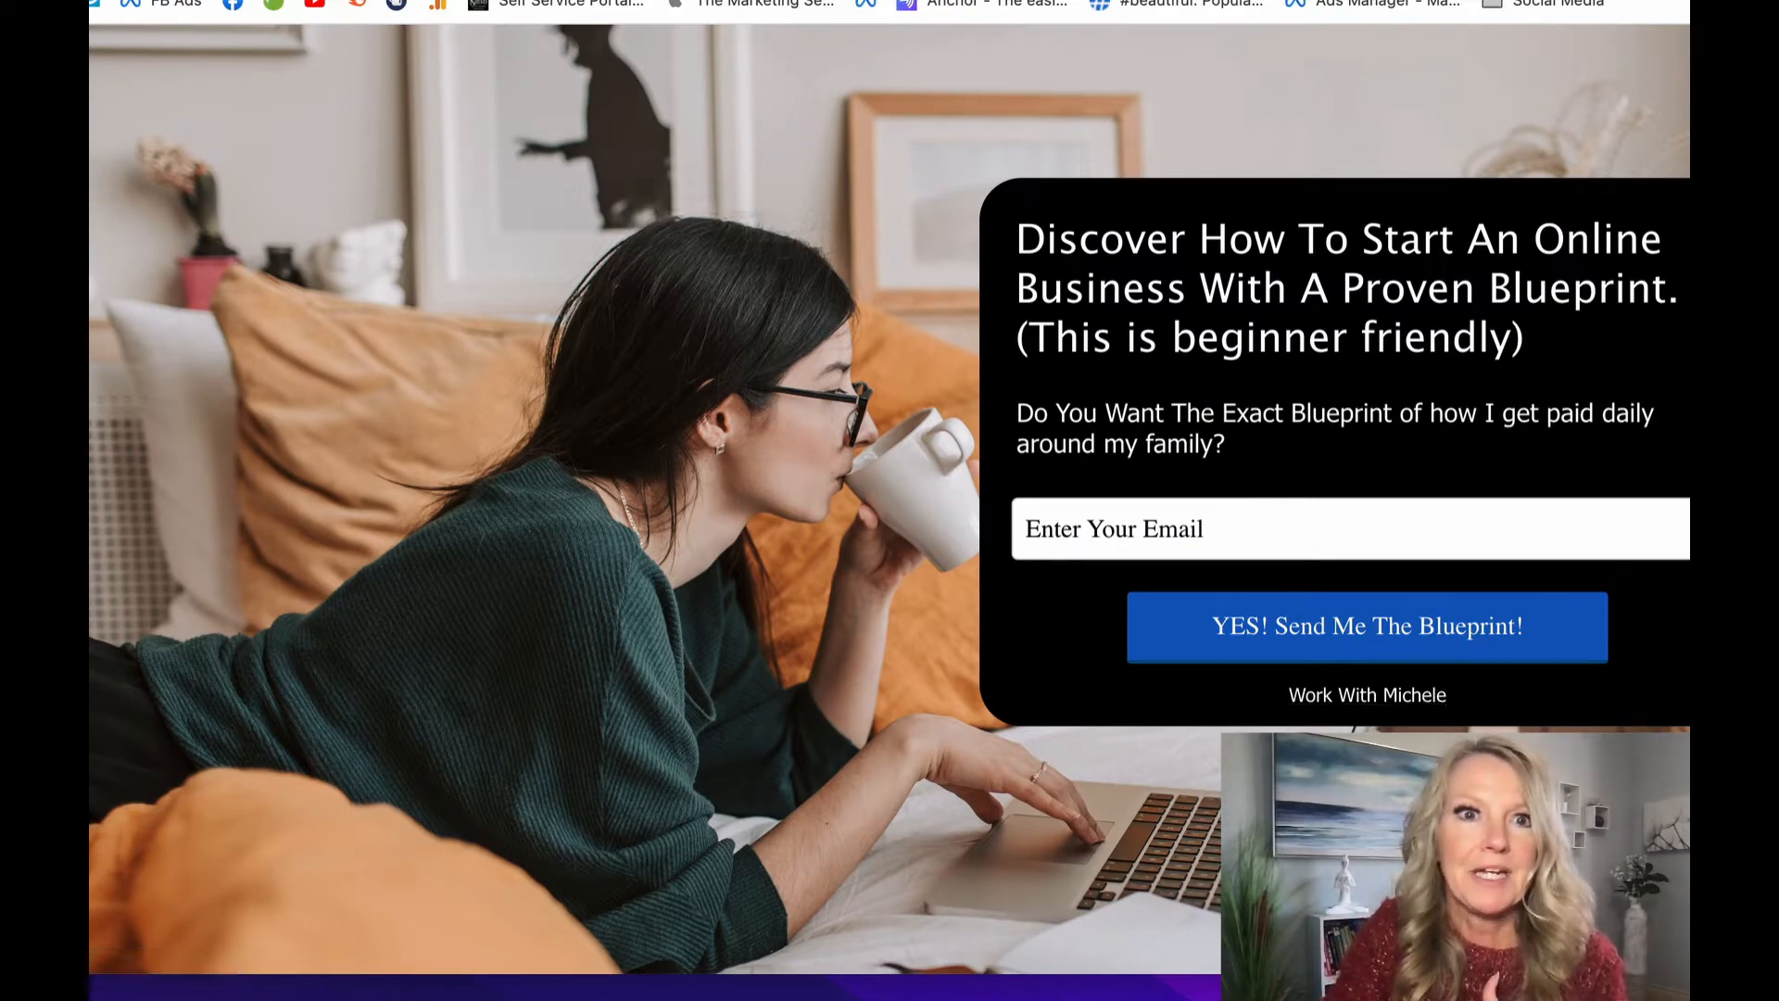
Step: Continue from the funnel opt-in page to the thank-you page and scroll past its sales video
left_click(1366, 626)
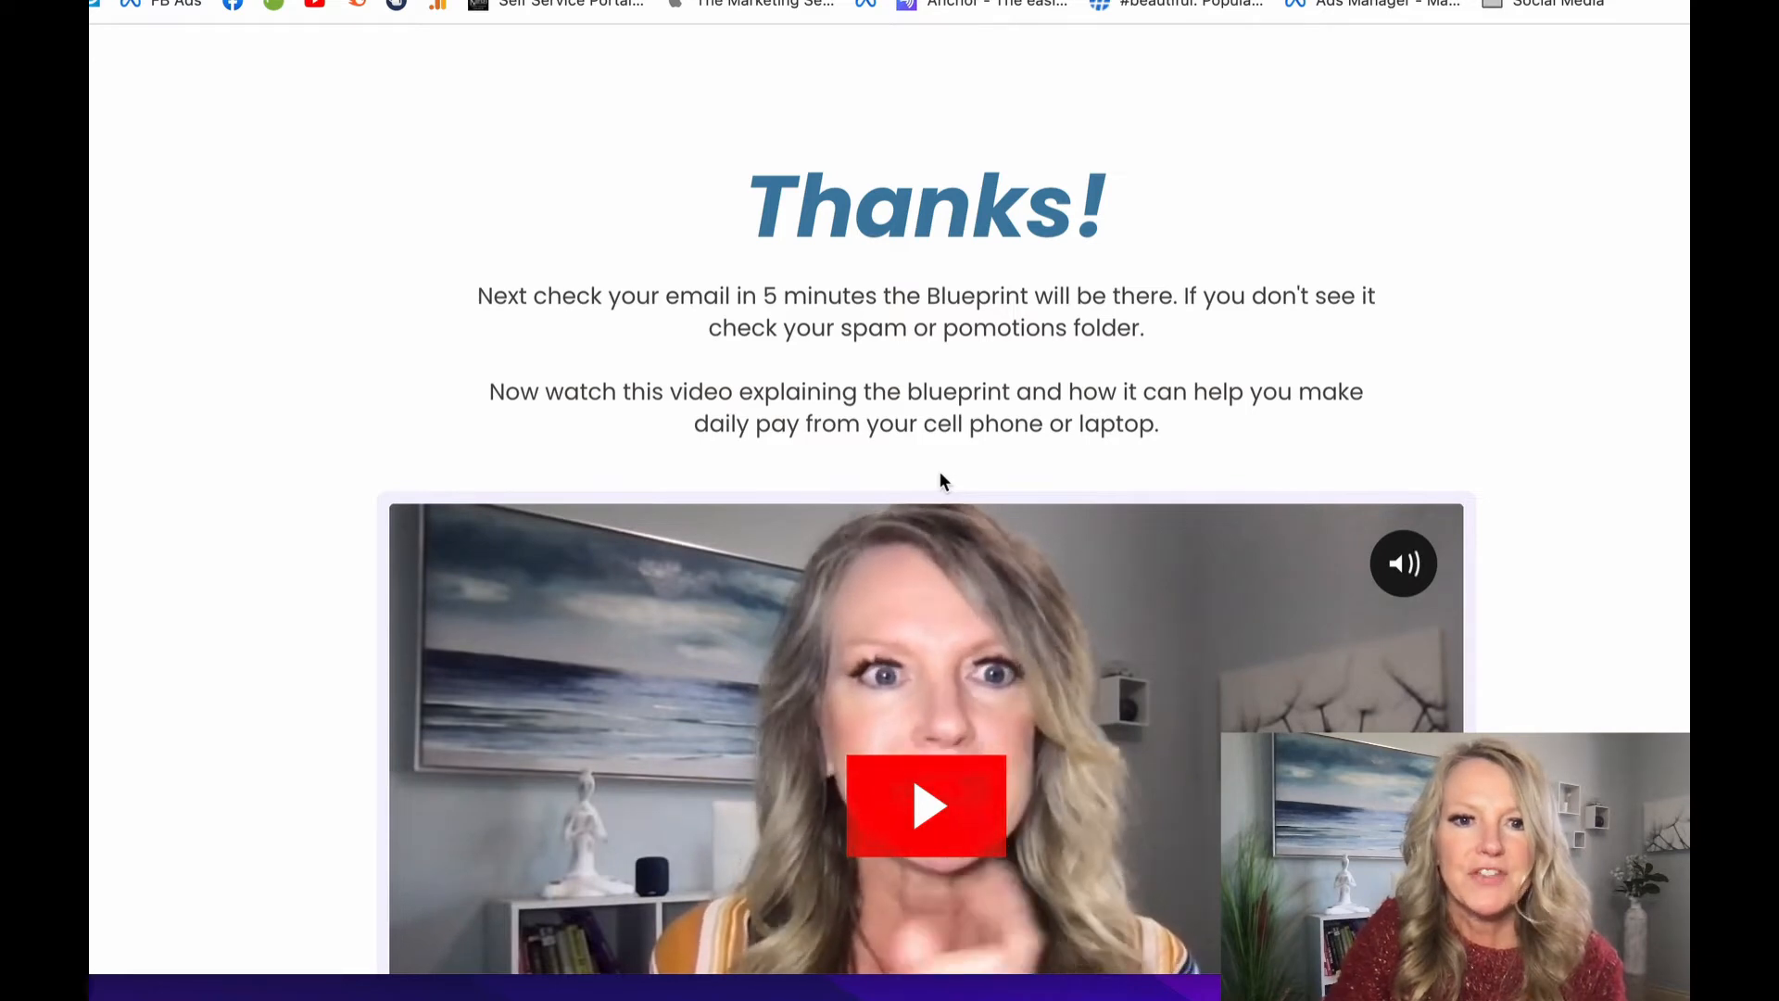
scroll("down", 3)
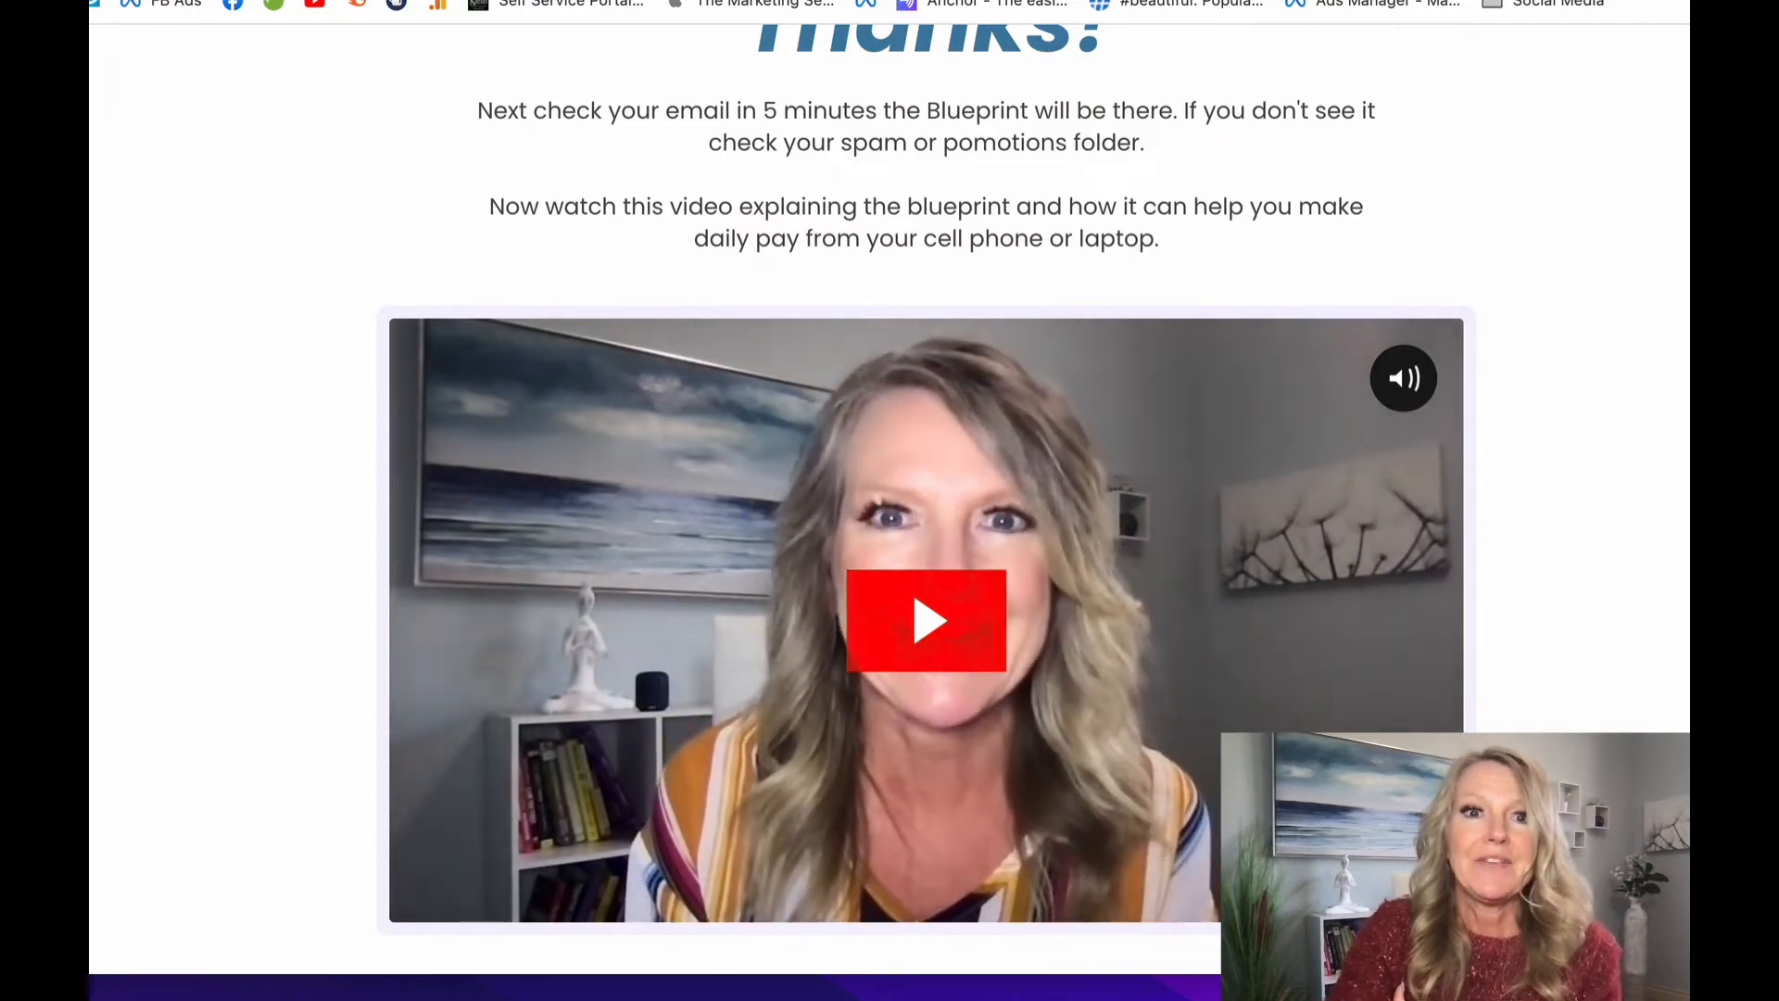
scroll("down", 3)
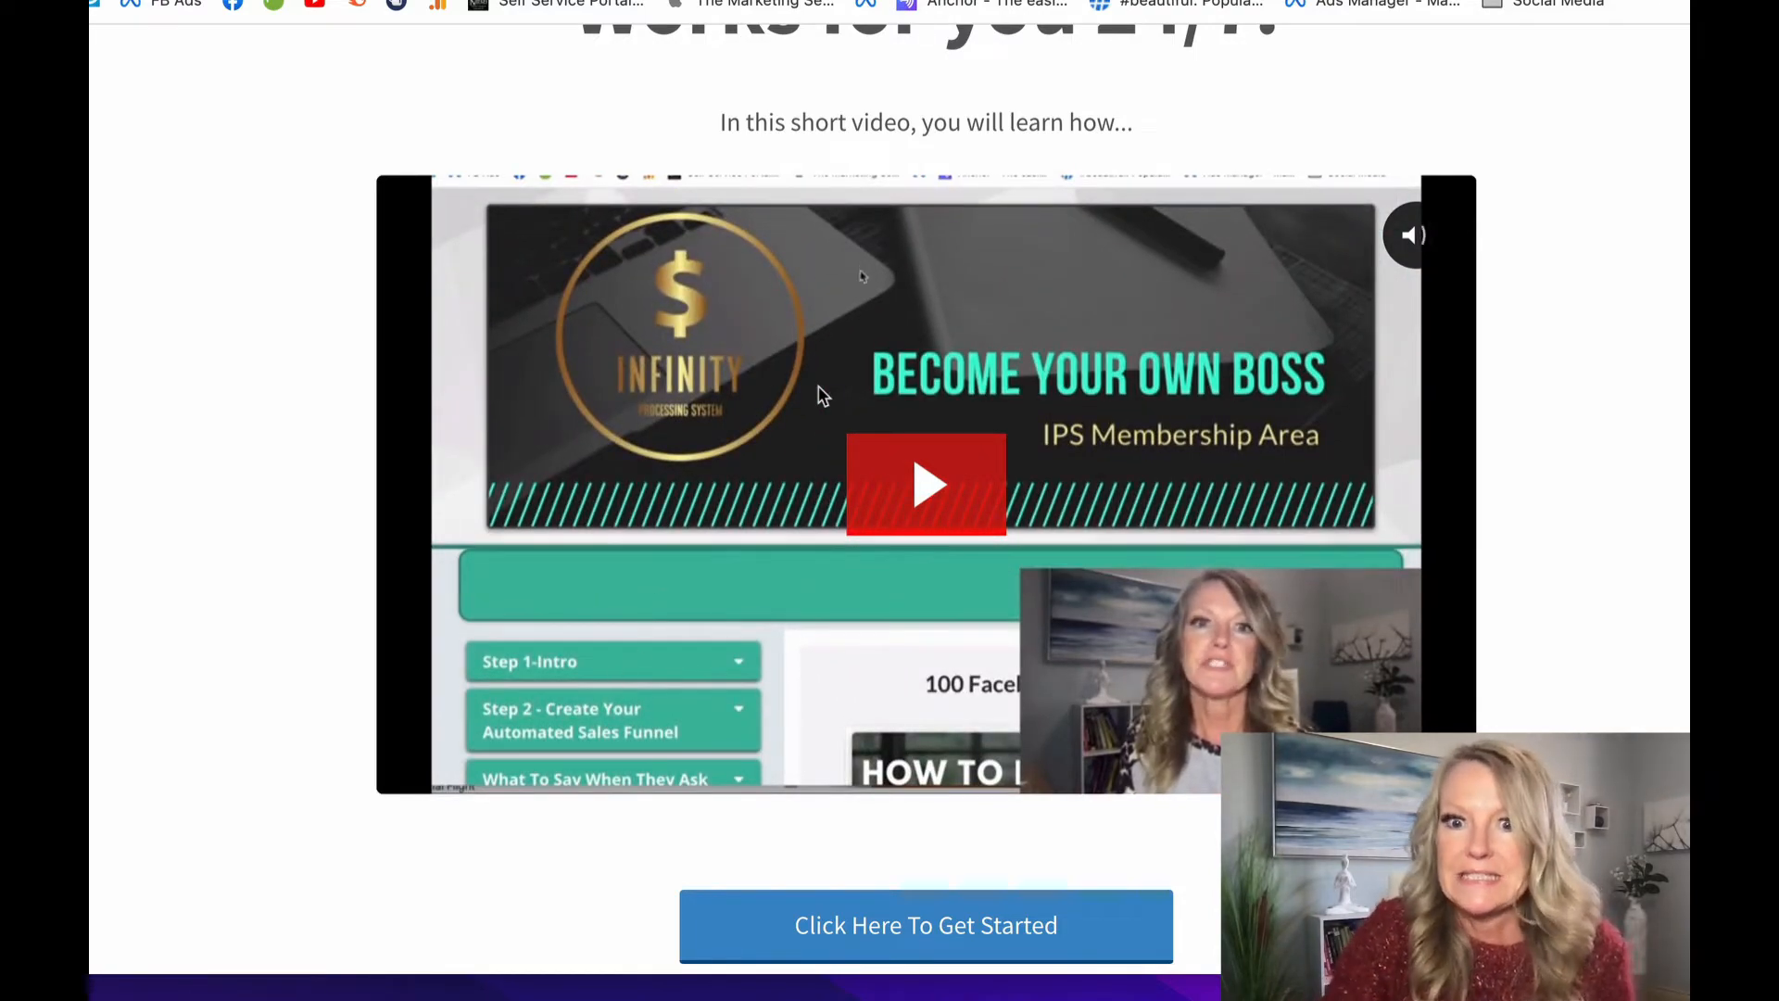
scroll("down", 3)
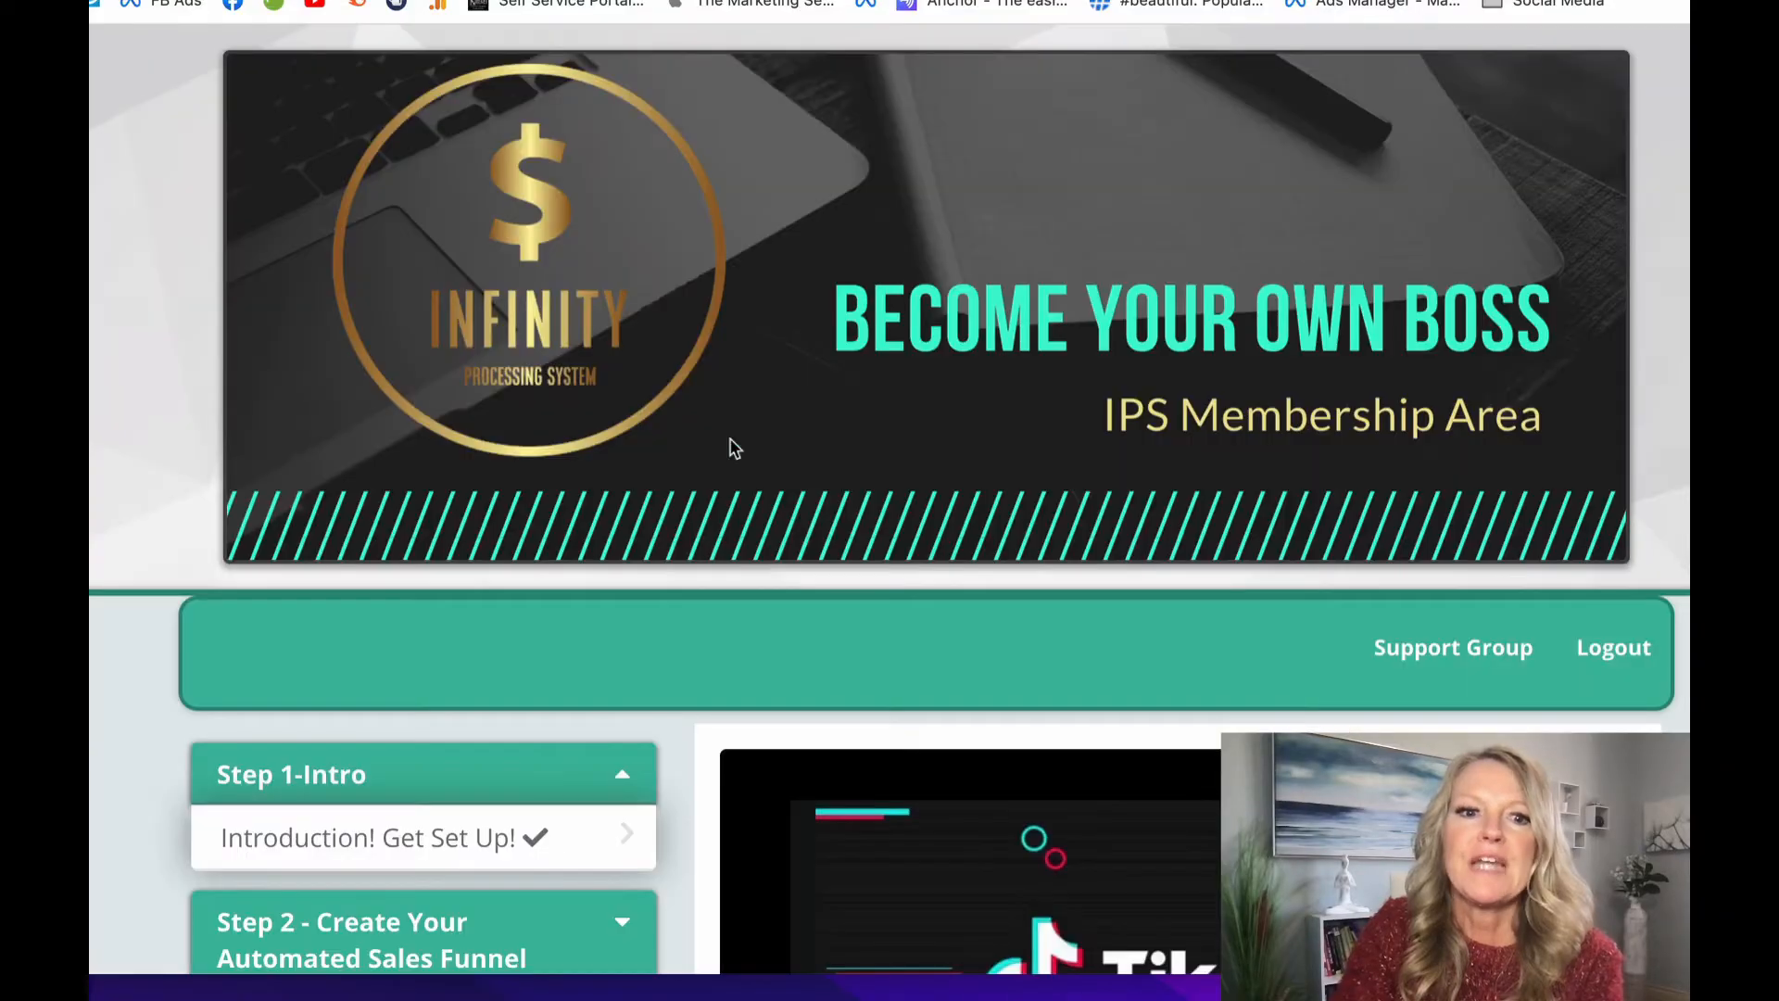
scroll("down", 3)
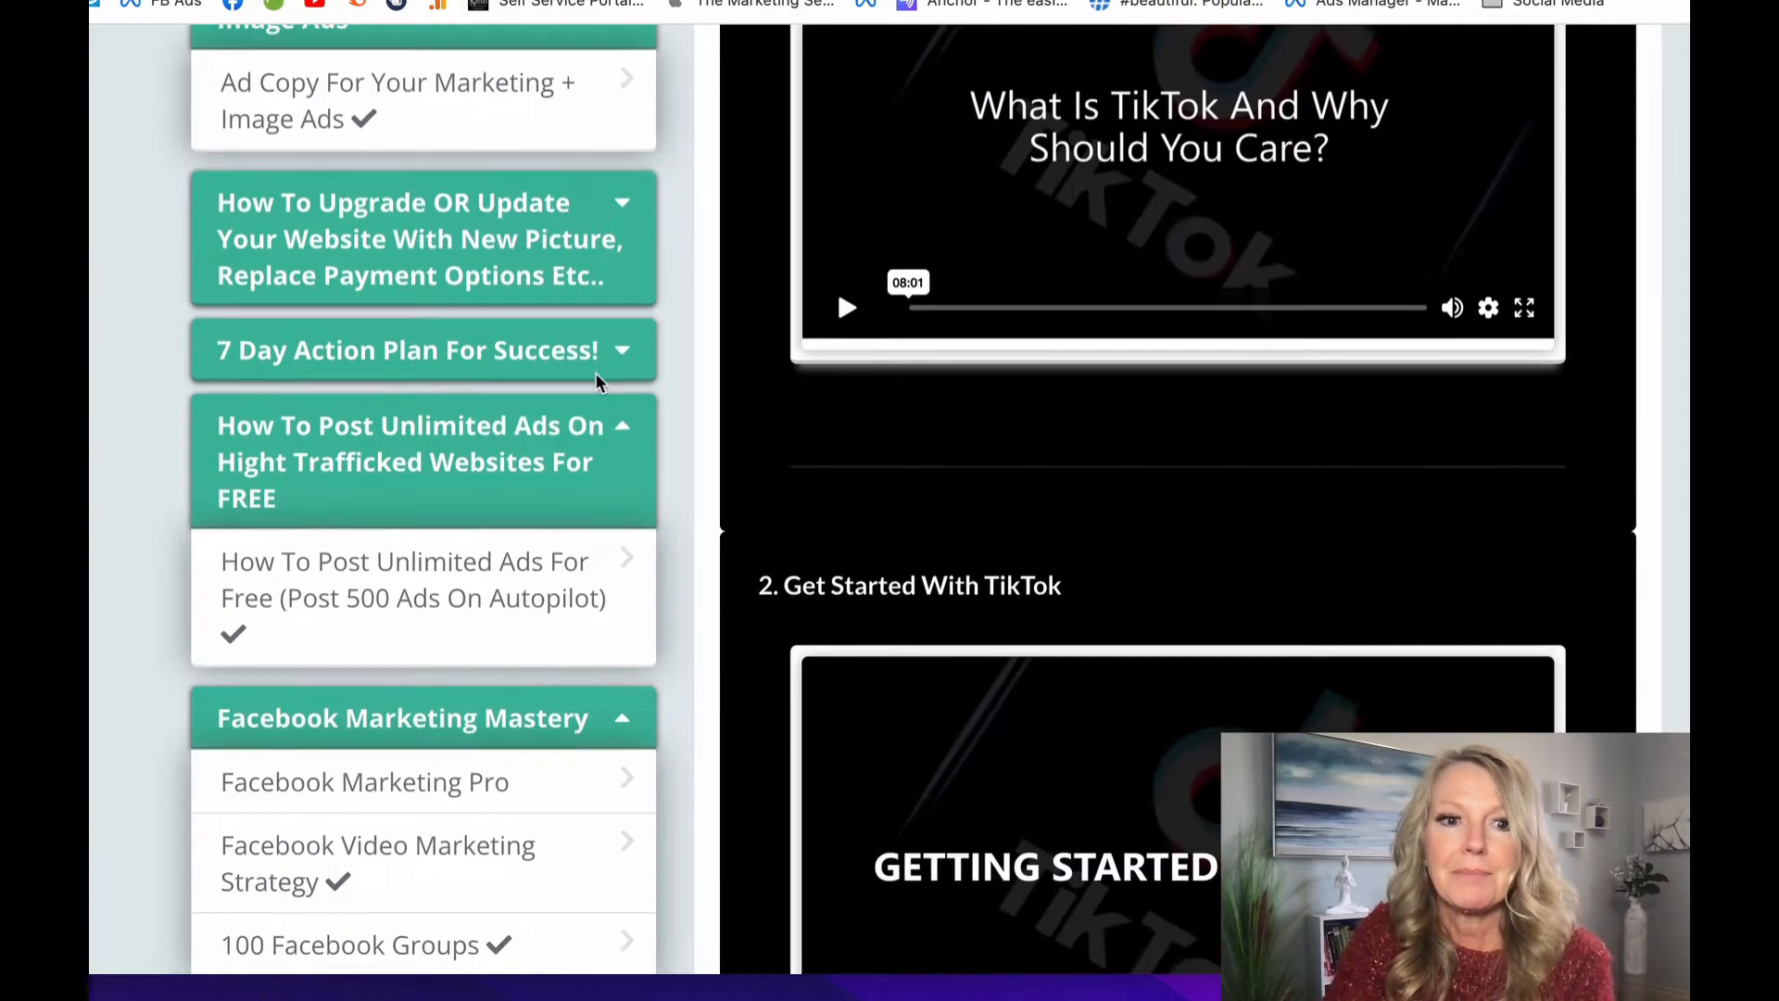
scroll("down", 3)
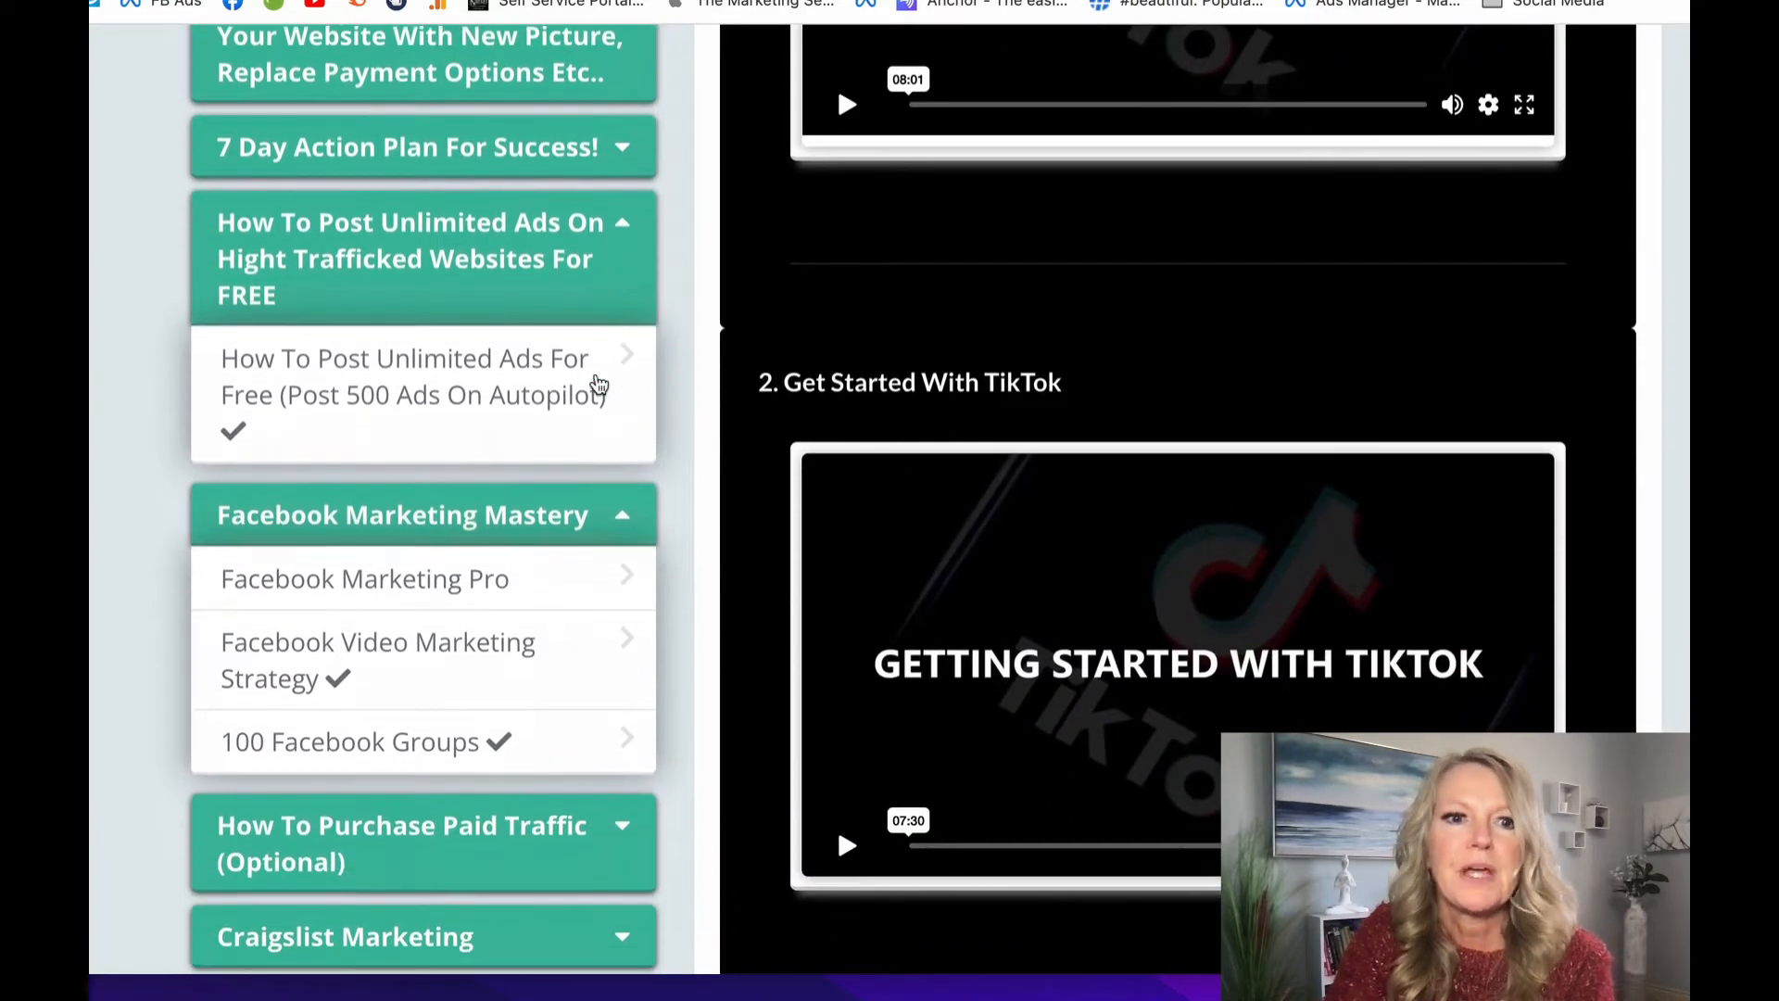
scroll("down", 3)
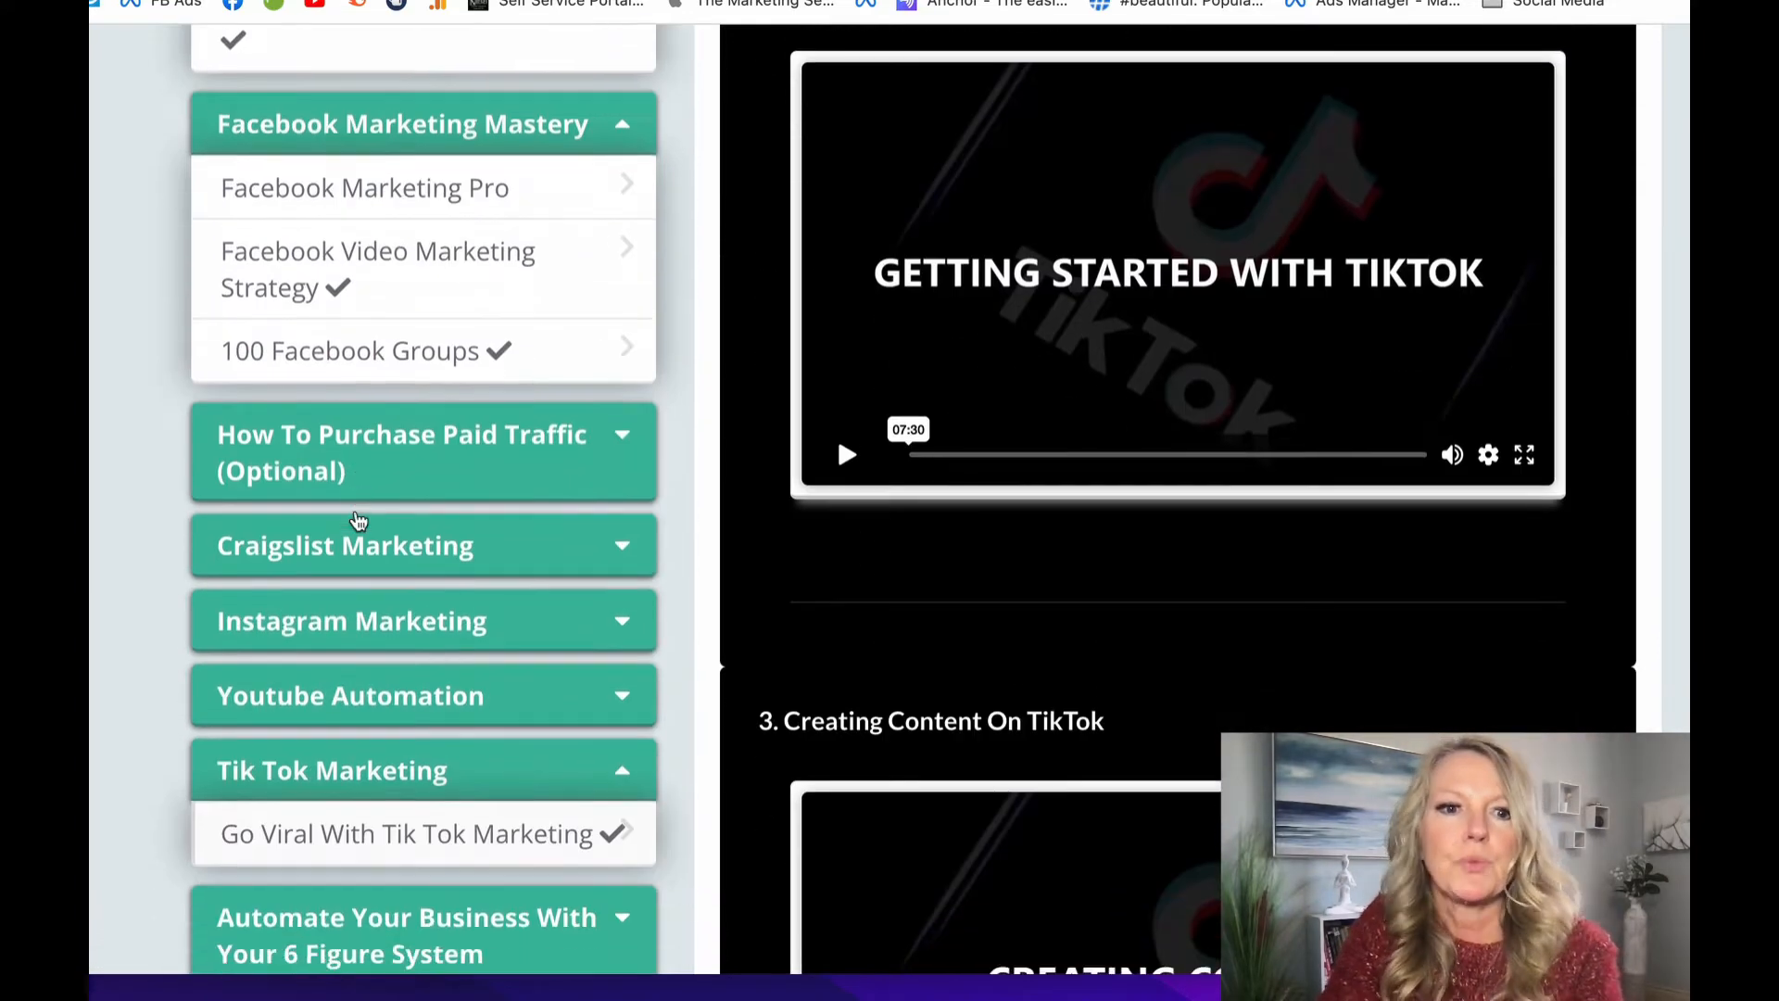
scroll("down", 3)
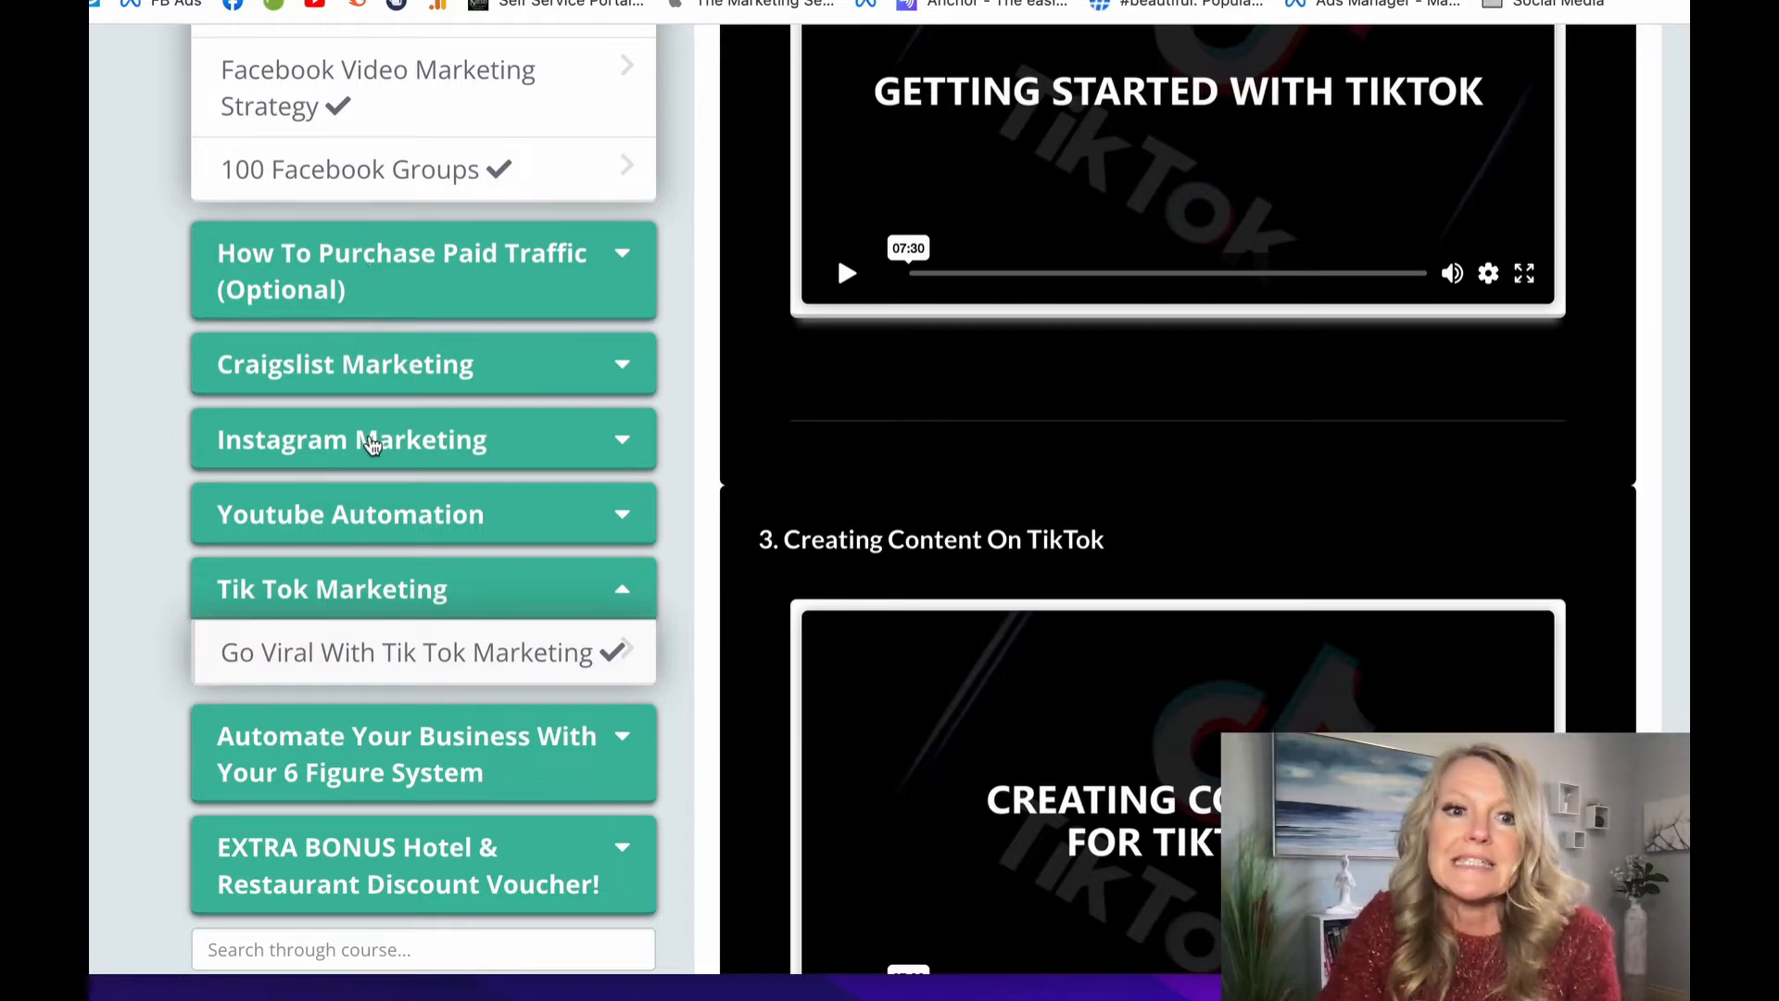
scroll("down", 3)
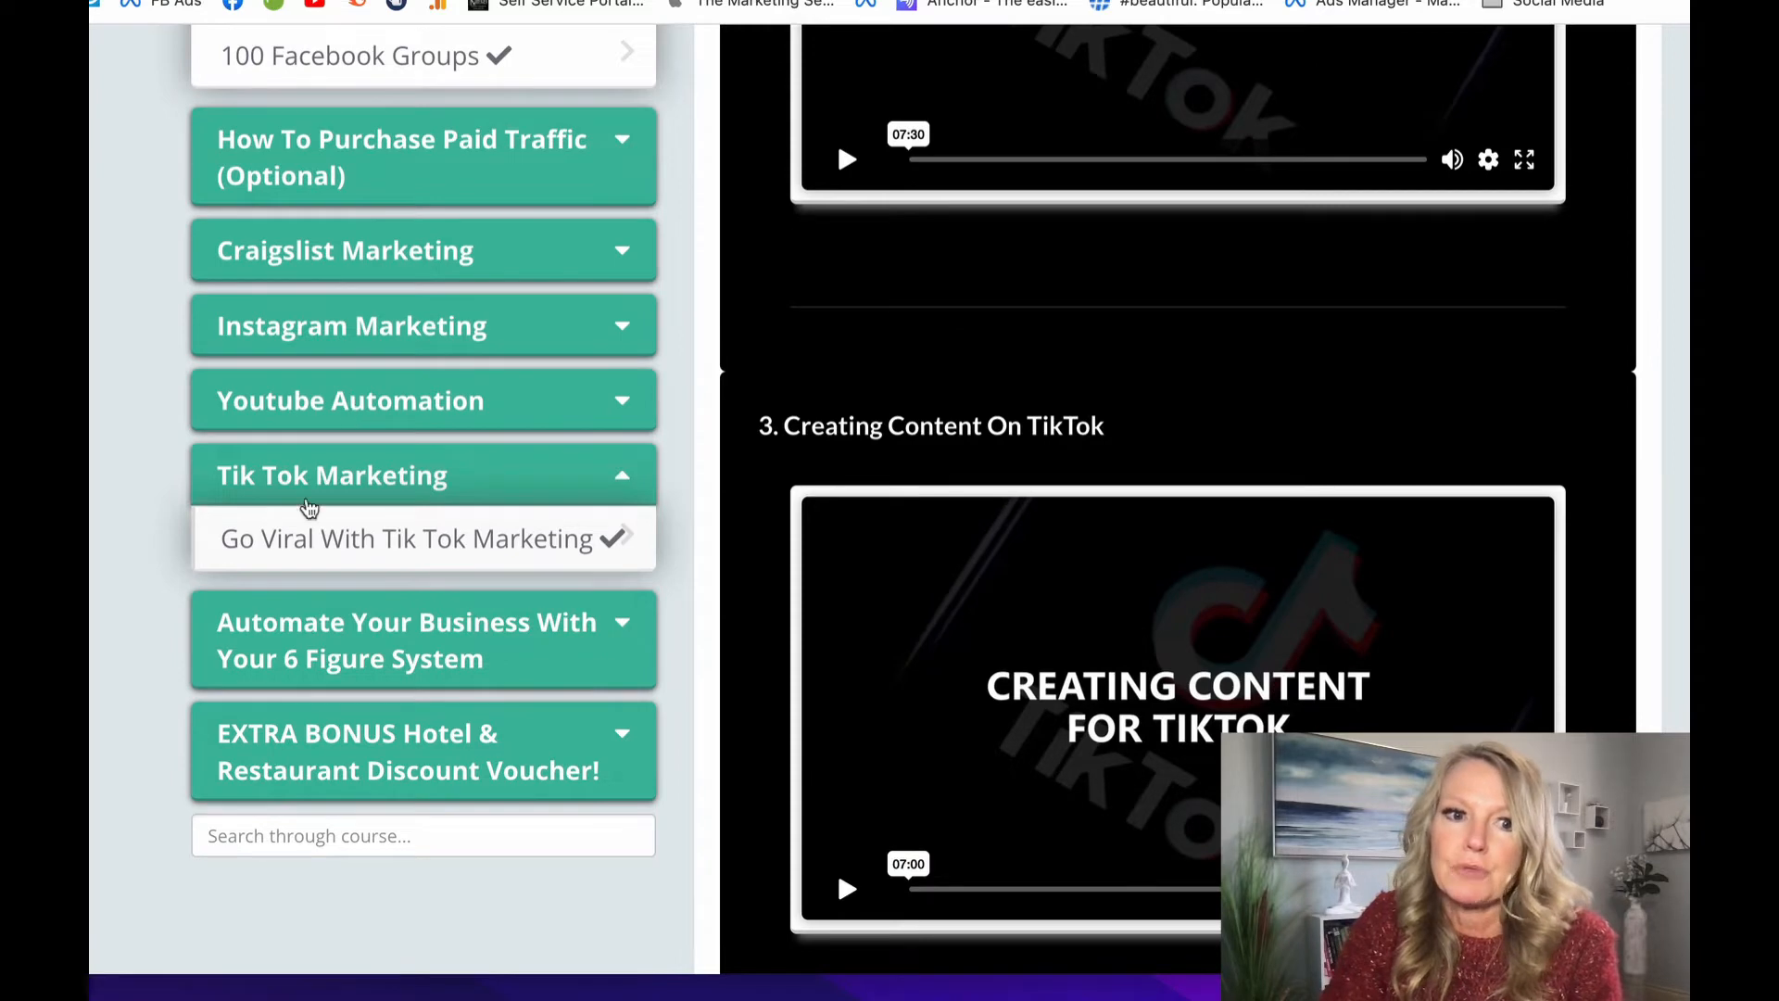
mouse_move(313, 523)
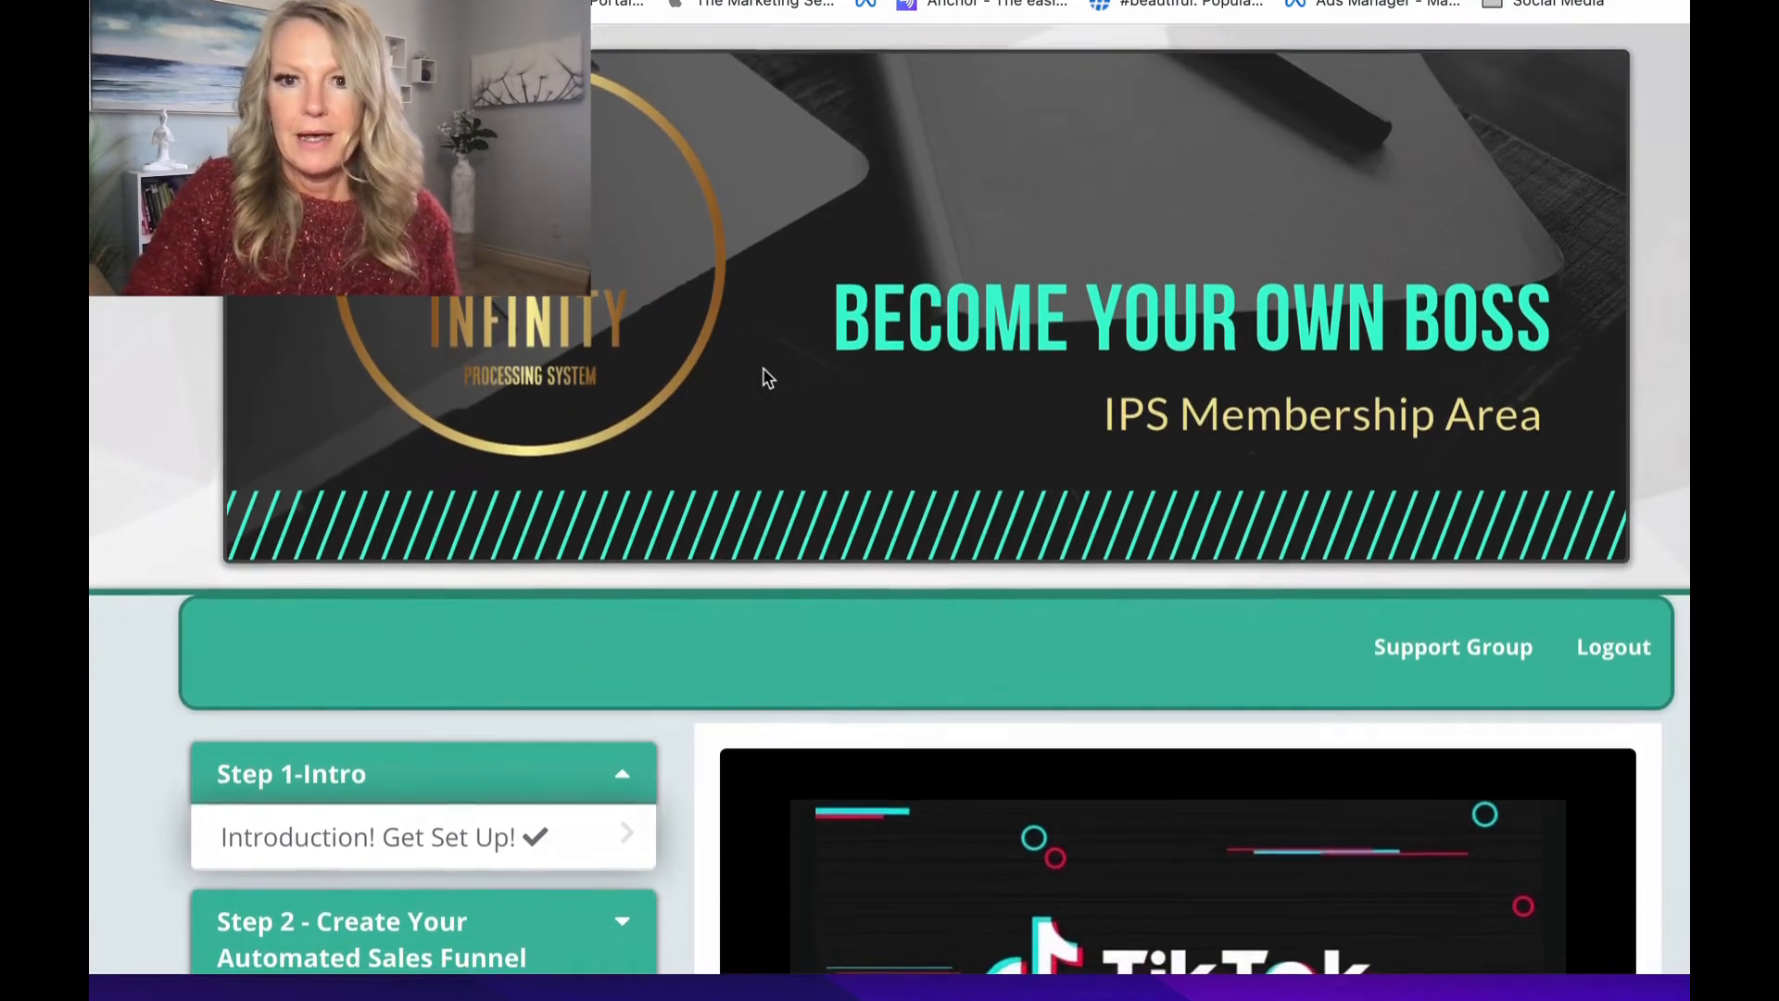
scroll("down", 3)
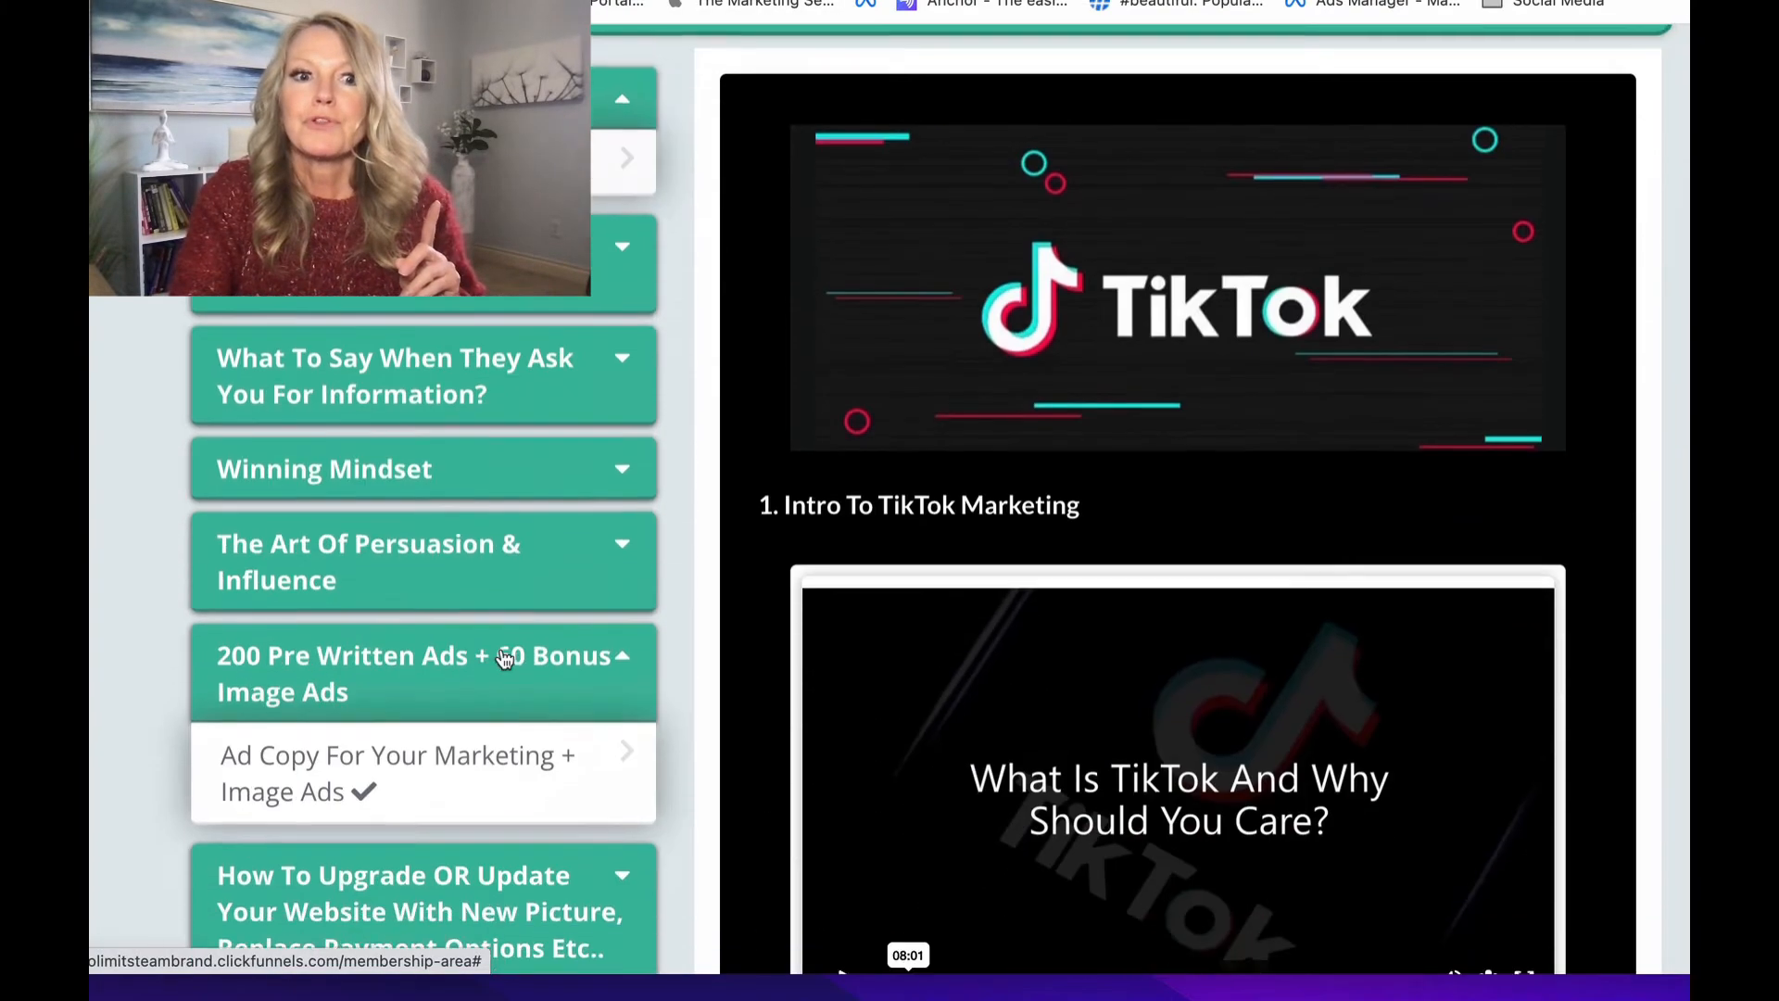
scroll("down", 3)
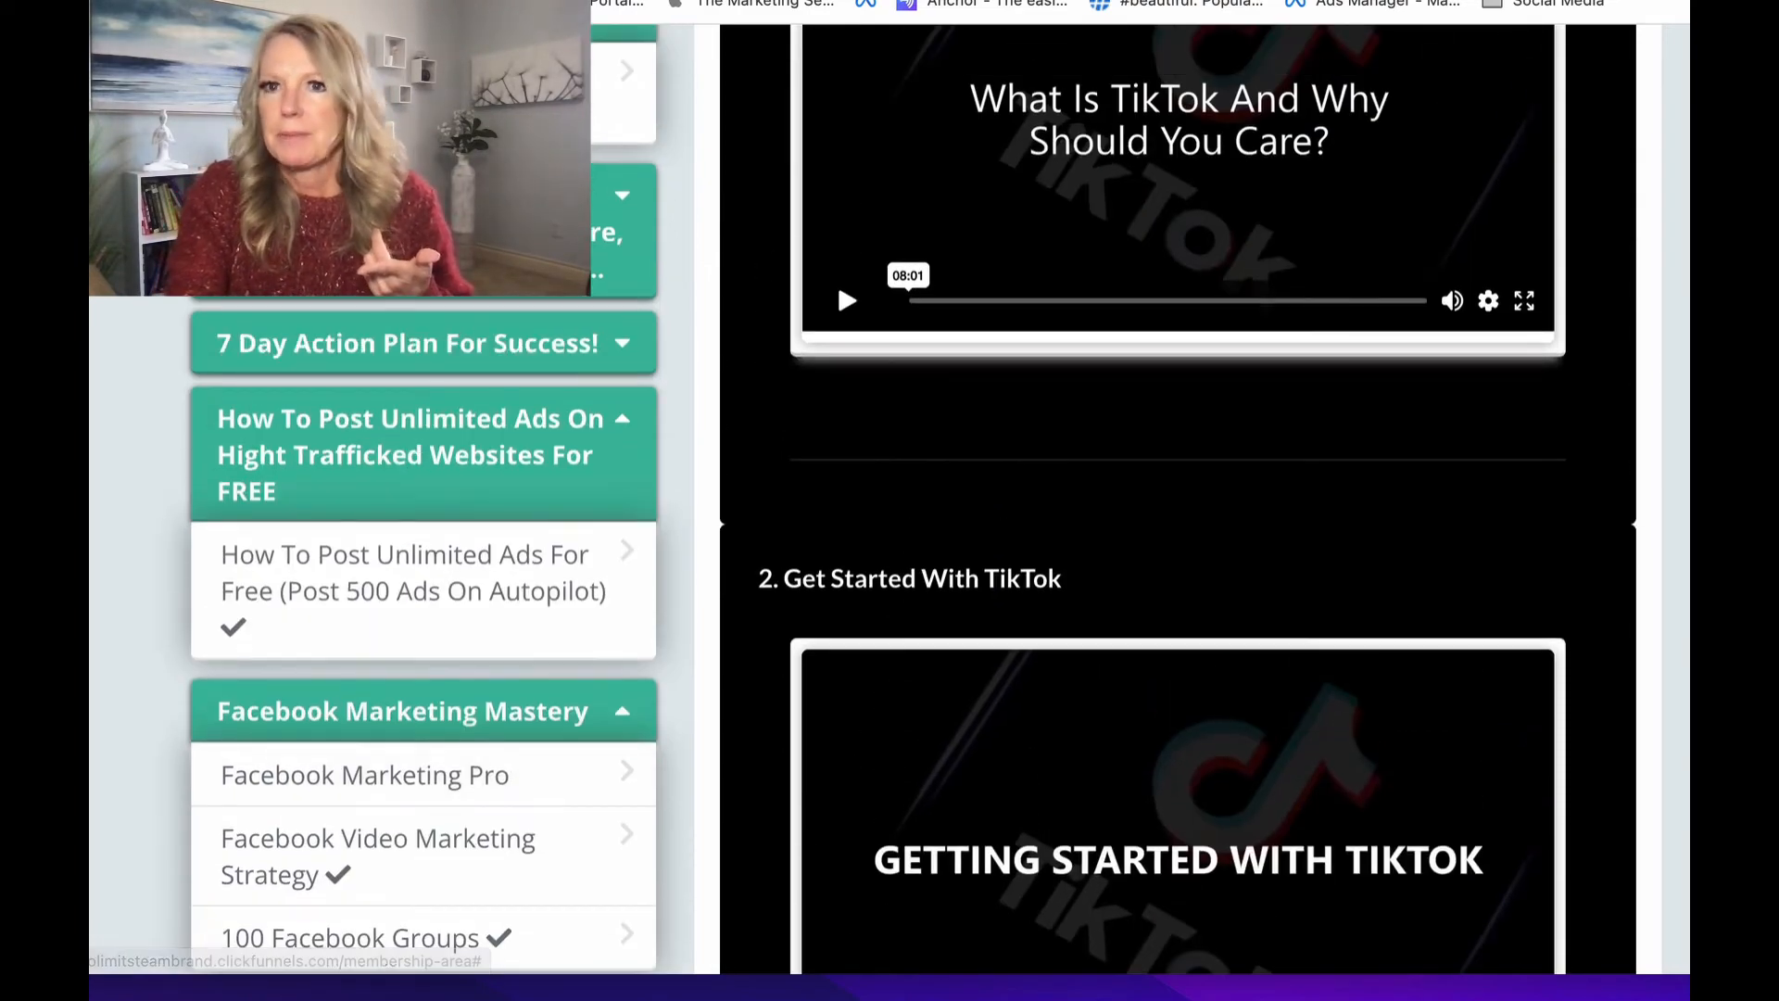
scroll("down", 3)
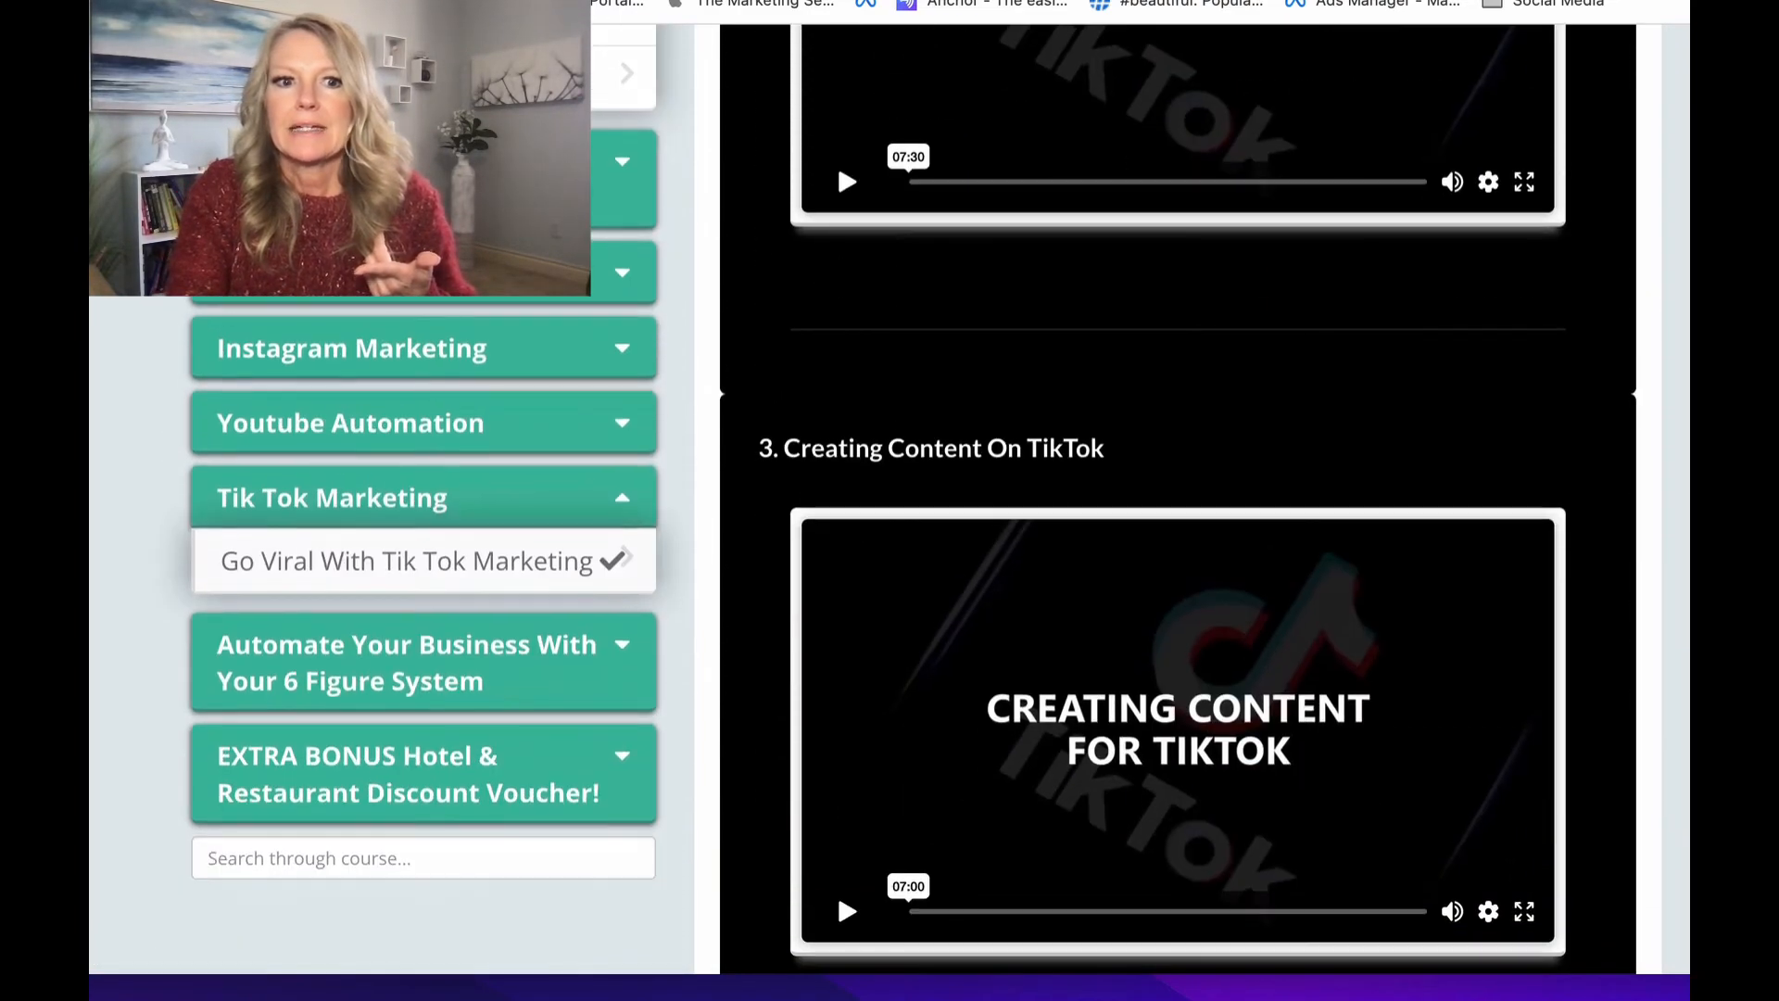